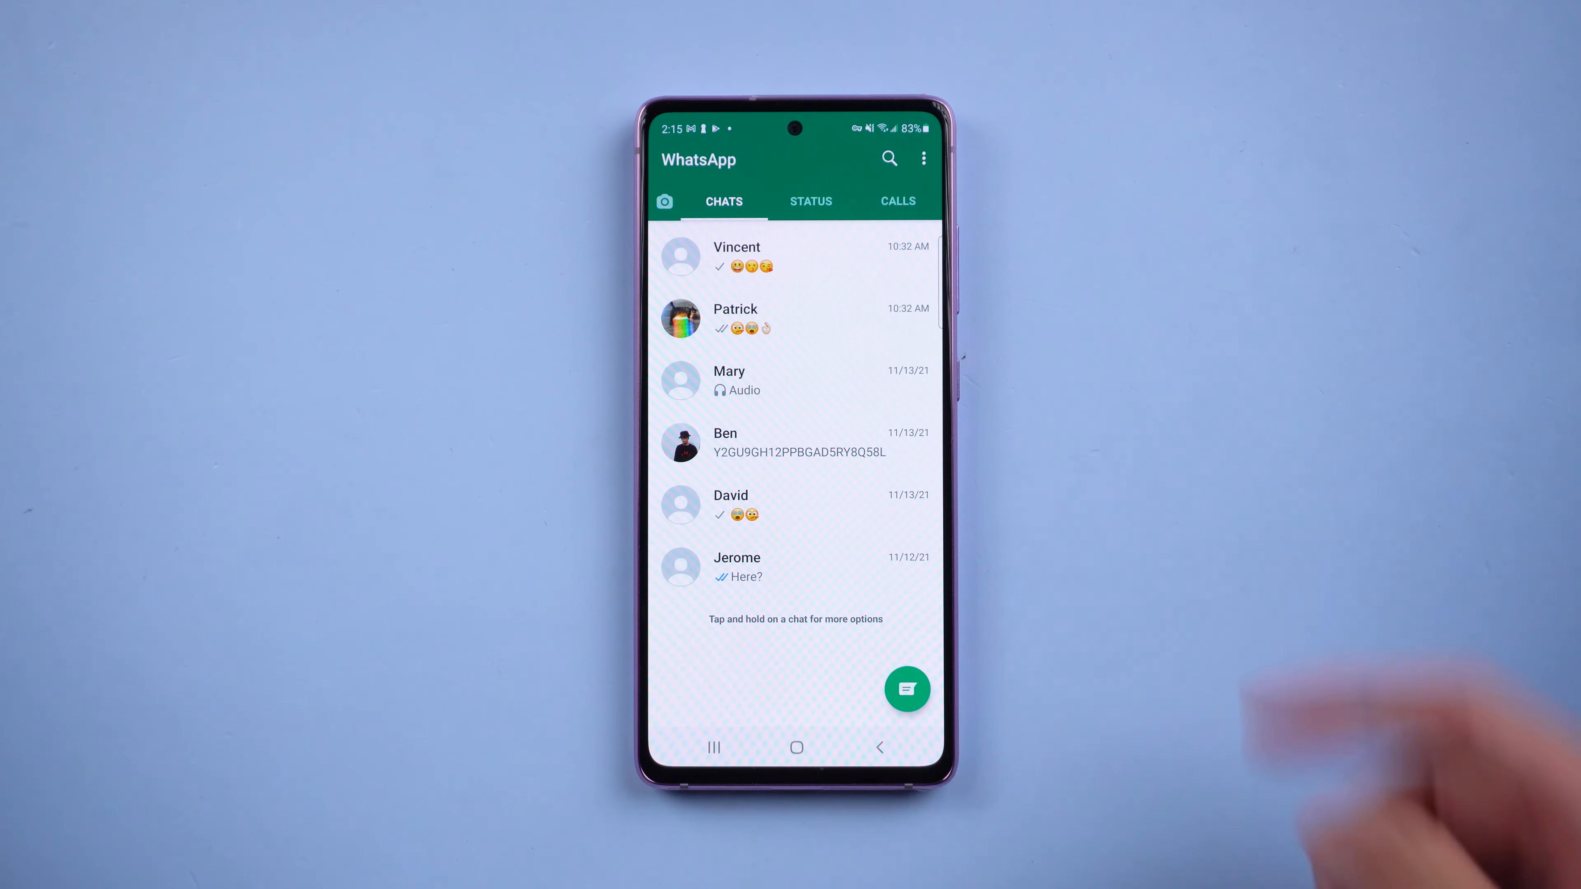
- Reach WhatsApp's Chat backup settings showing the last local and Google Drive backup times
{"action": "left_click", "coordinate": [922, 158]}
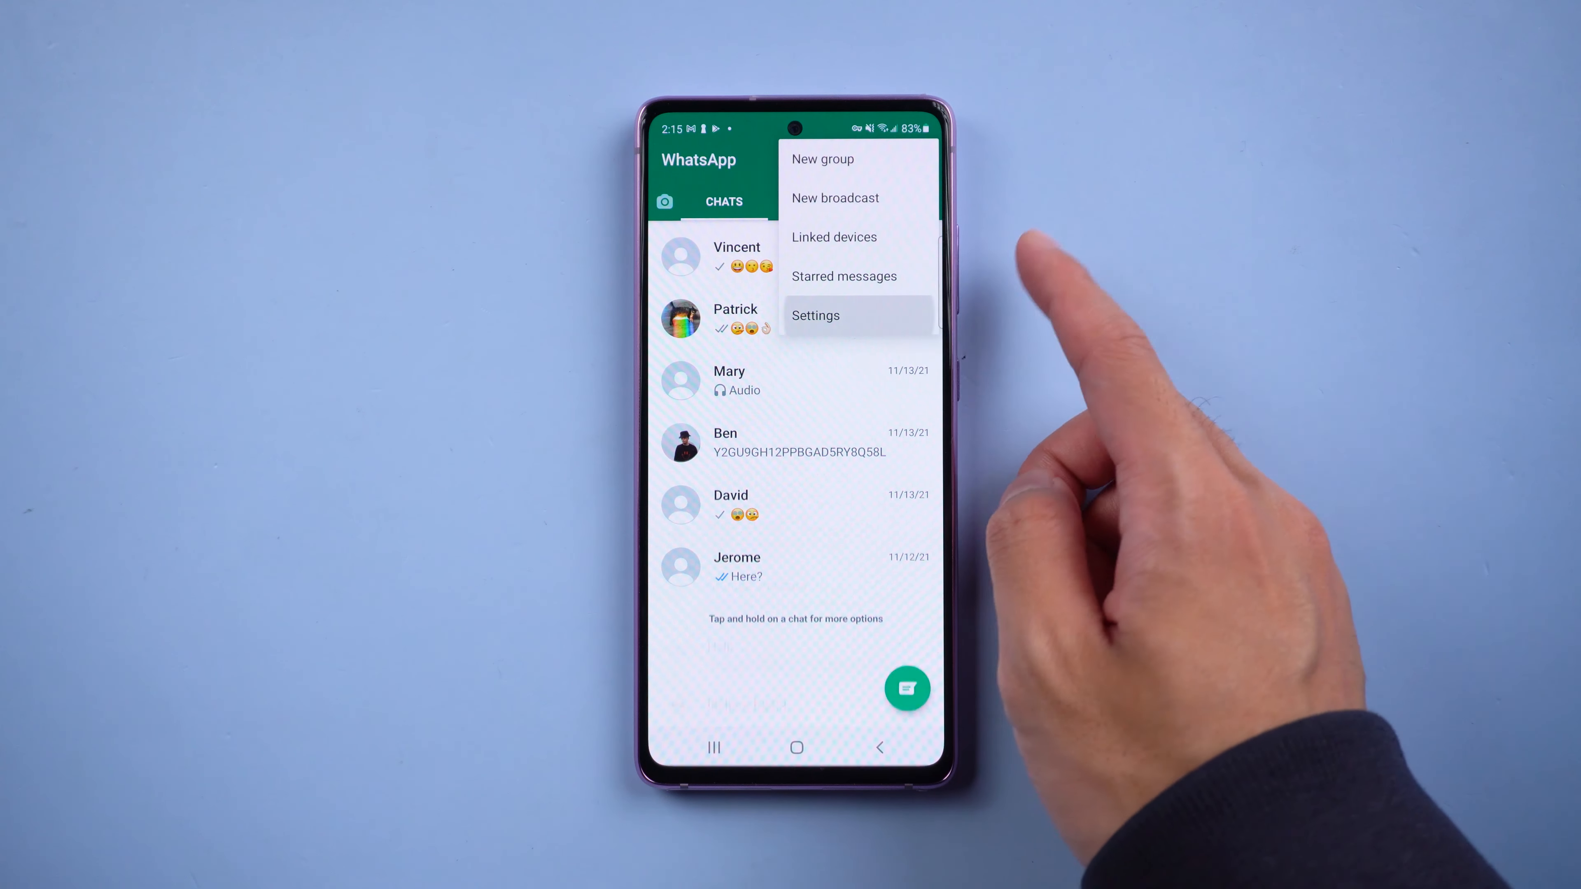
{"action": "left_click", "coordinate": [814, 315]}
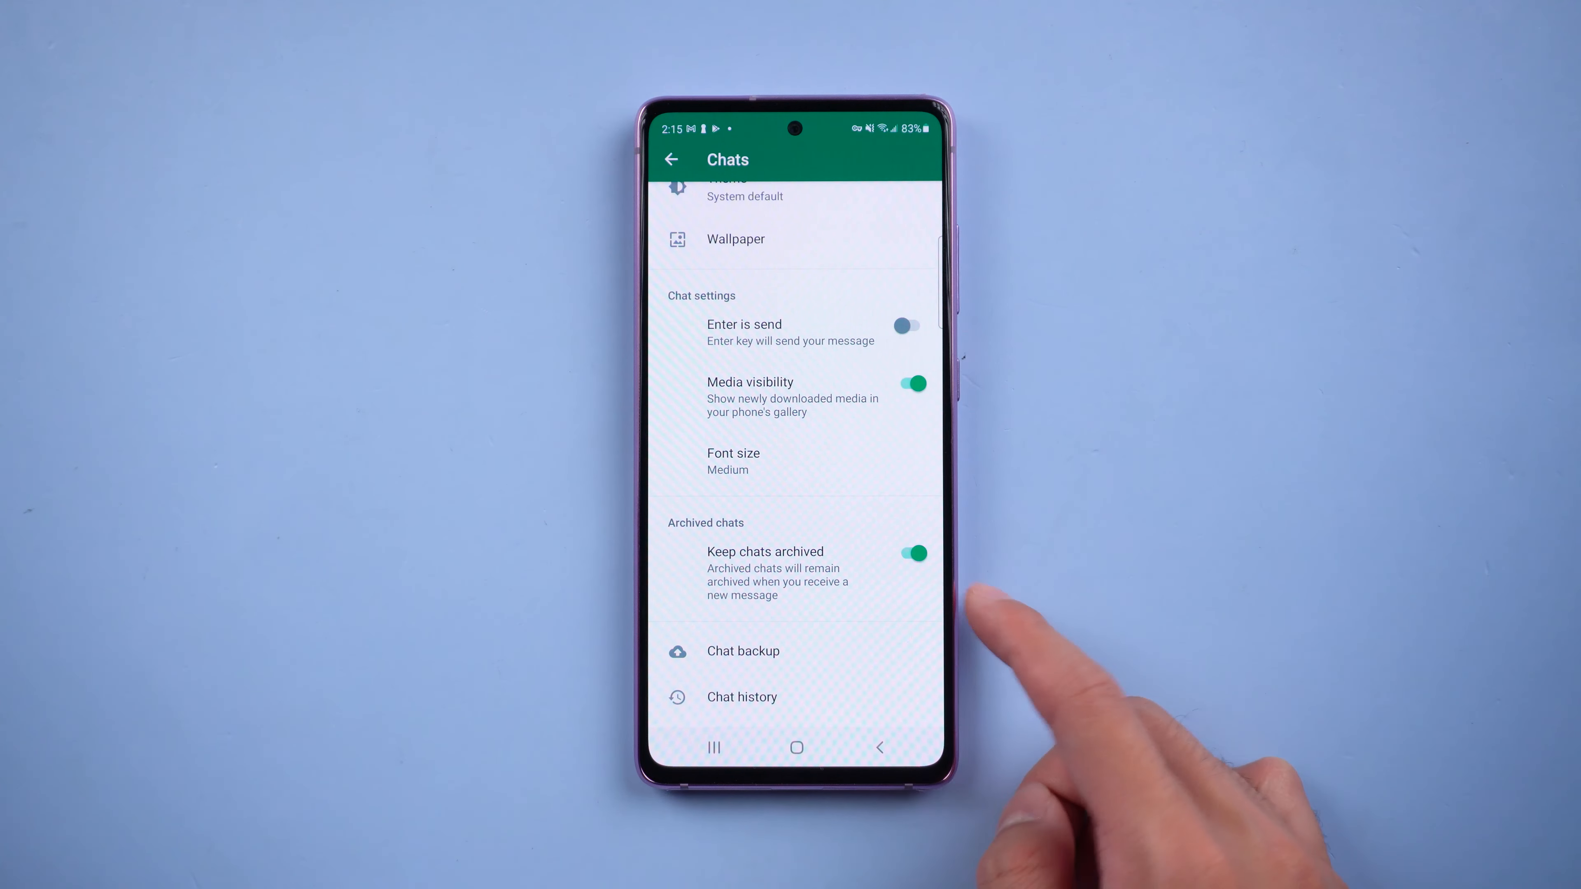
{"action": "left_click", "coordinate": [743, 650]}
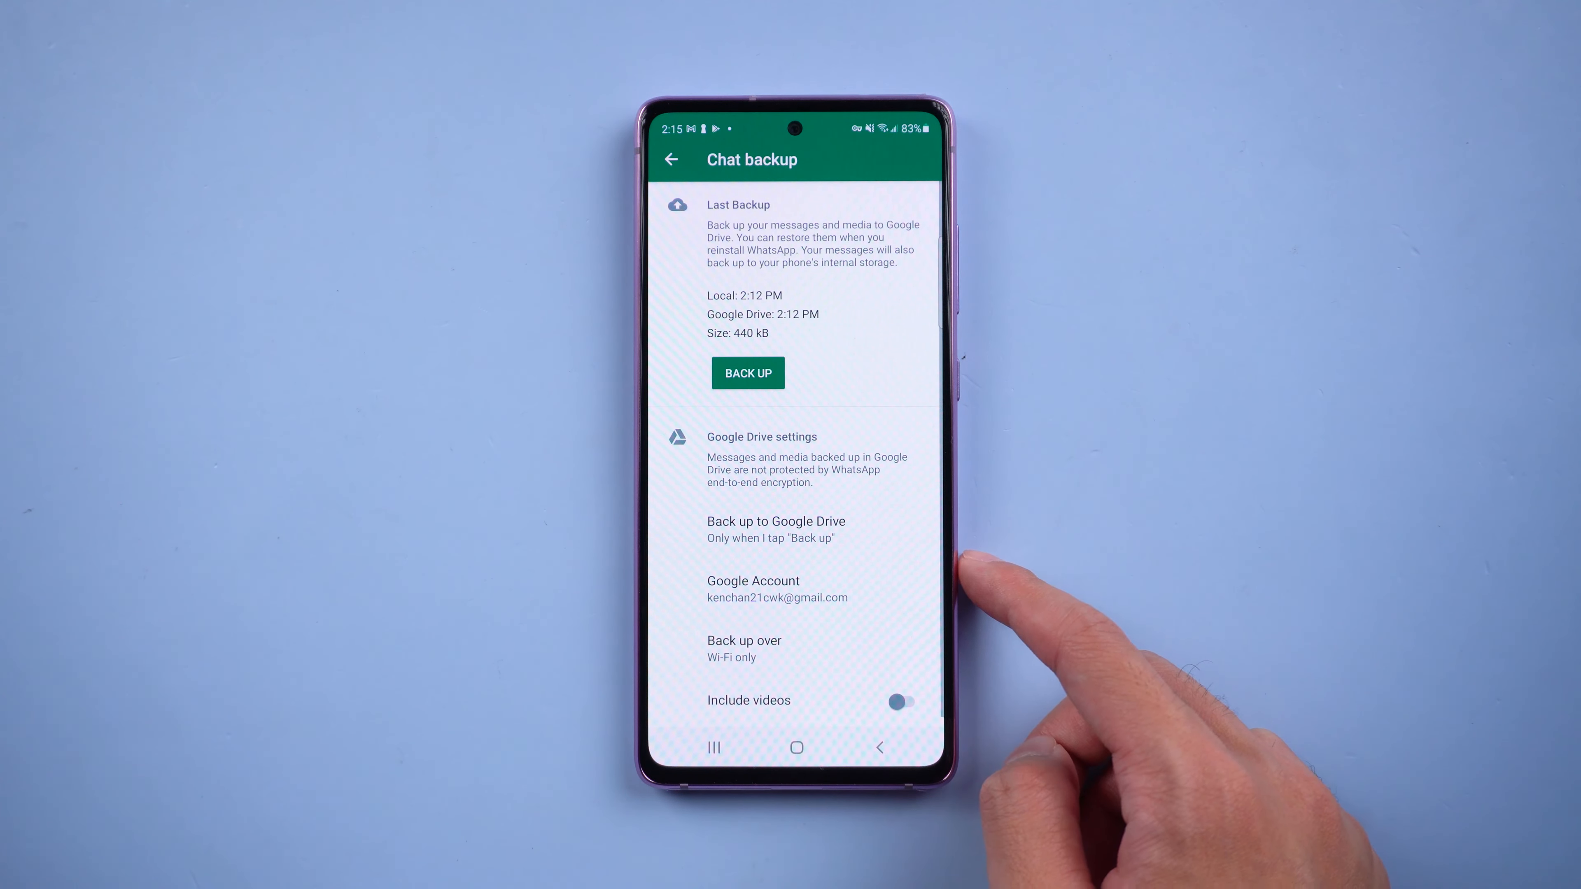
{"action": "scroll", "scroll_direction": "up", "scroll_amount": 3}
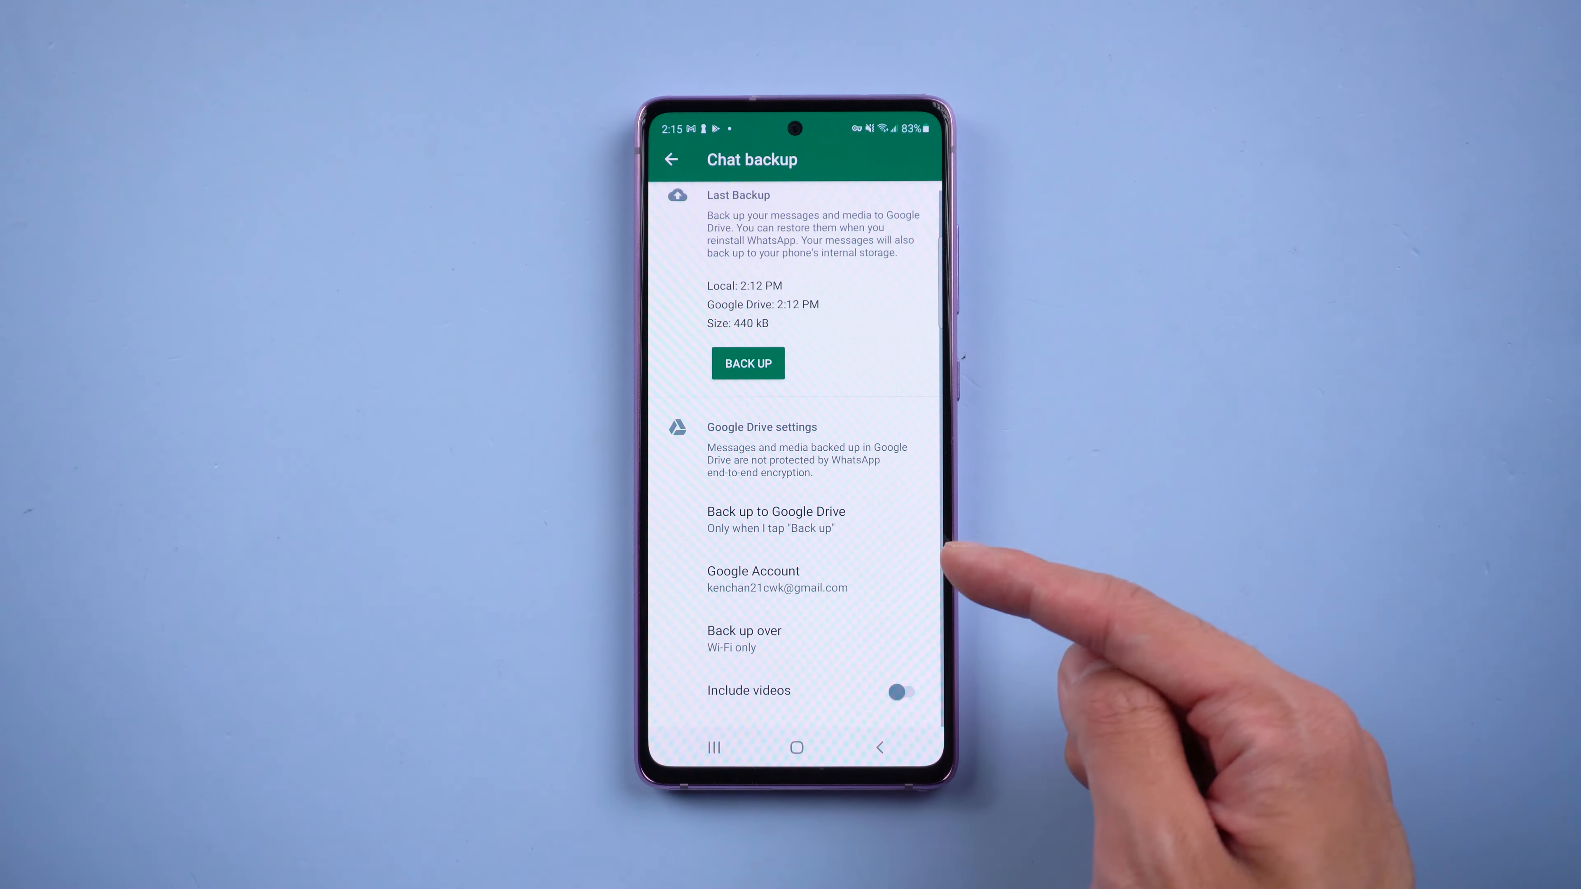
{"action": "mouse_move", "coordinate": [947, 544]}
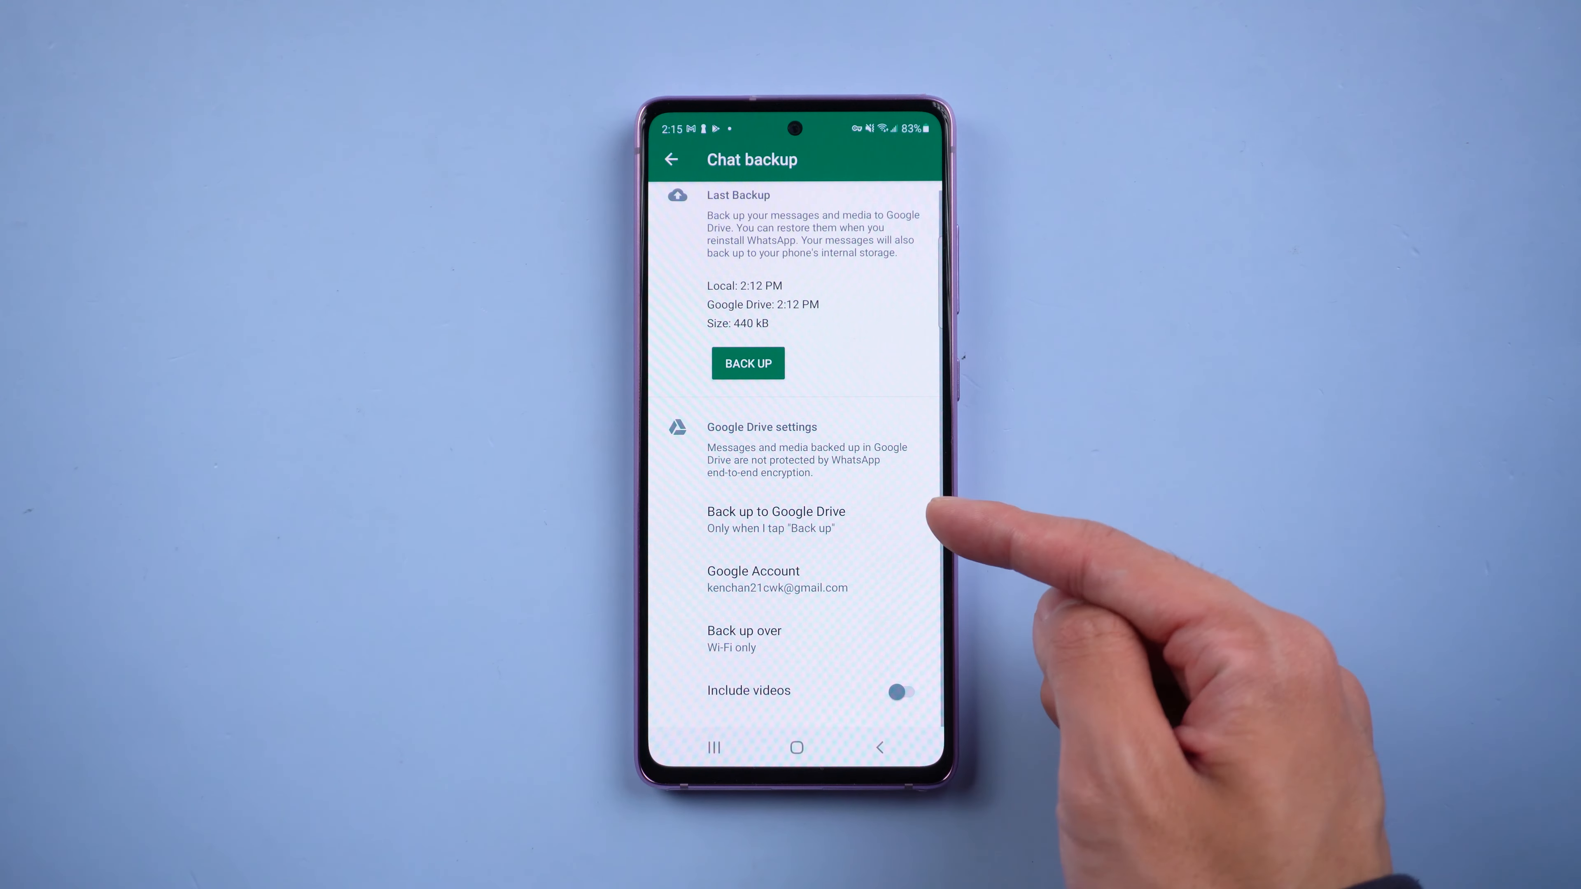
- Keep Google Drive backups on 'Only when I tap Back up' and start a backup now
{"action": "left_click", "coordinate": [775, 511]}
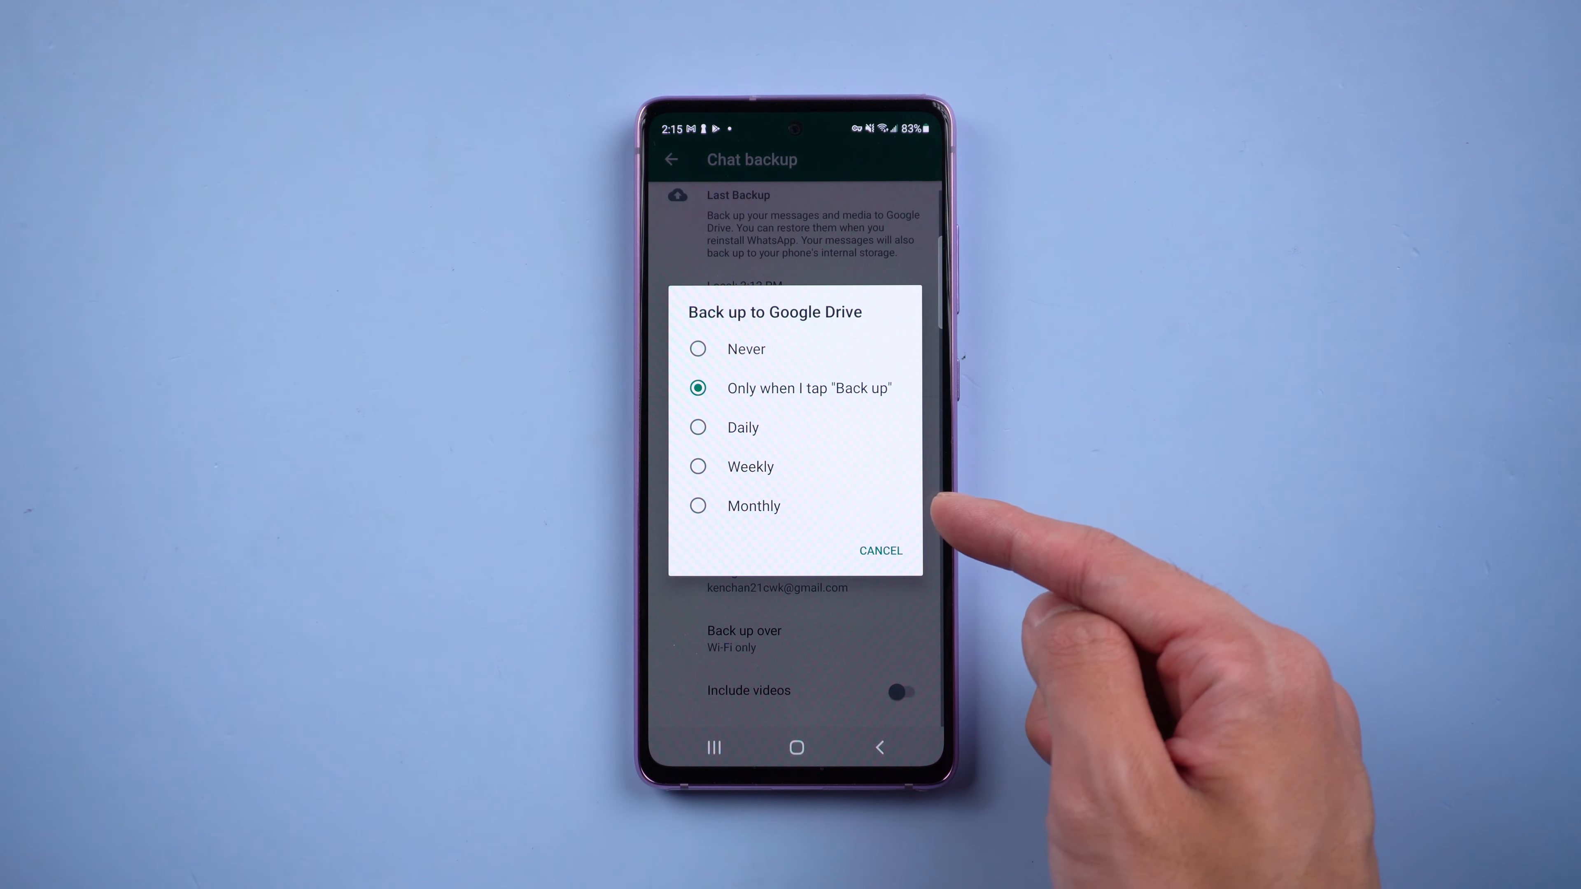
{"action": "left_click", "coordinate": [879, 551]}
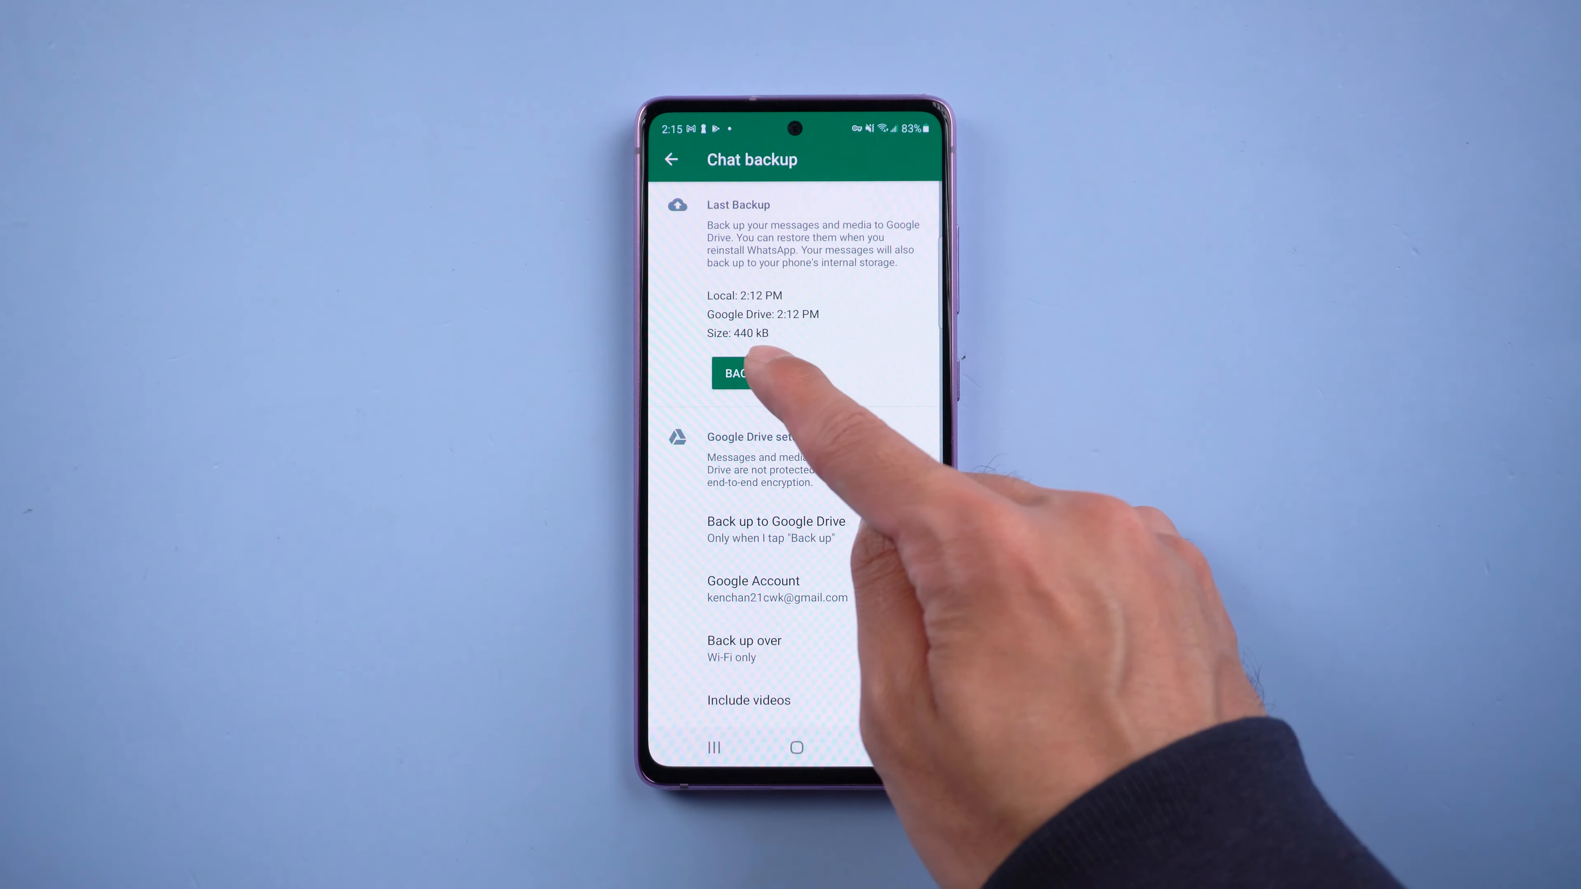
{"action": "left_click", "coordinate": [746, 373]}
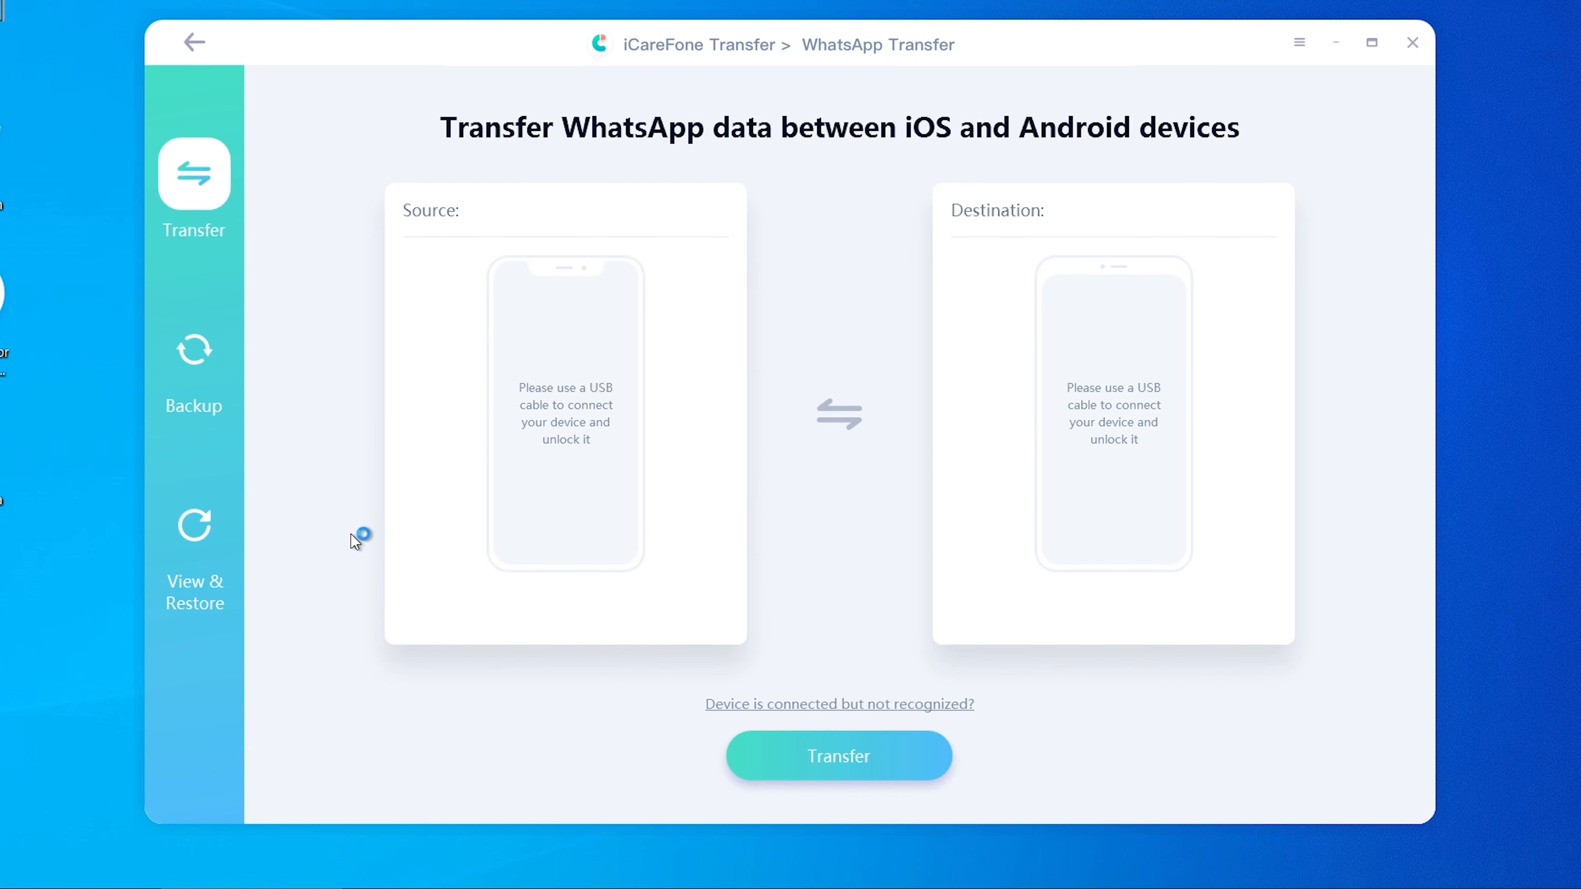
- From the Backup section, choose downloading the WhatsApp backup from Google Drive to the computer
{"action": "left_click", "coordinate": [193, 353]}
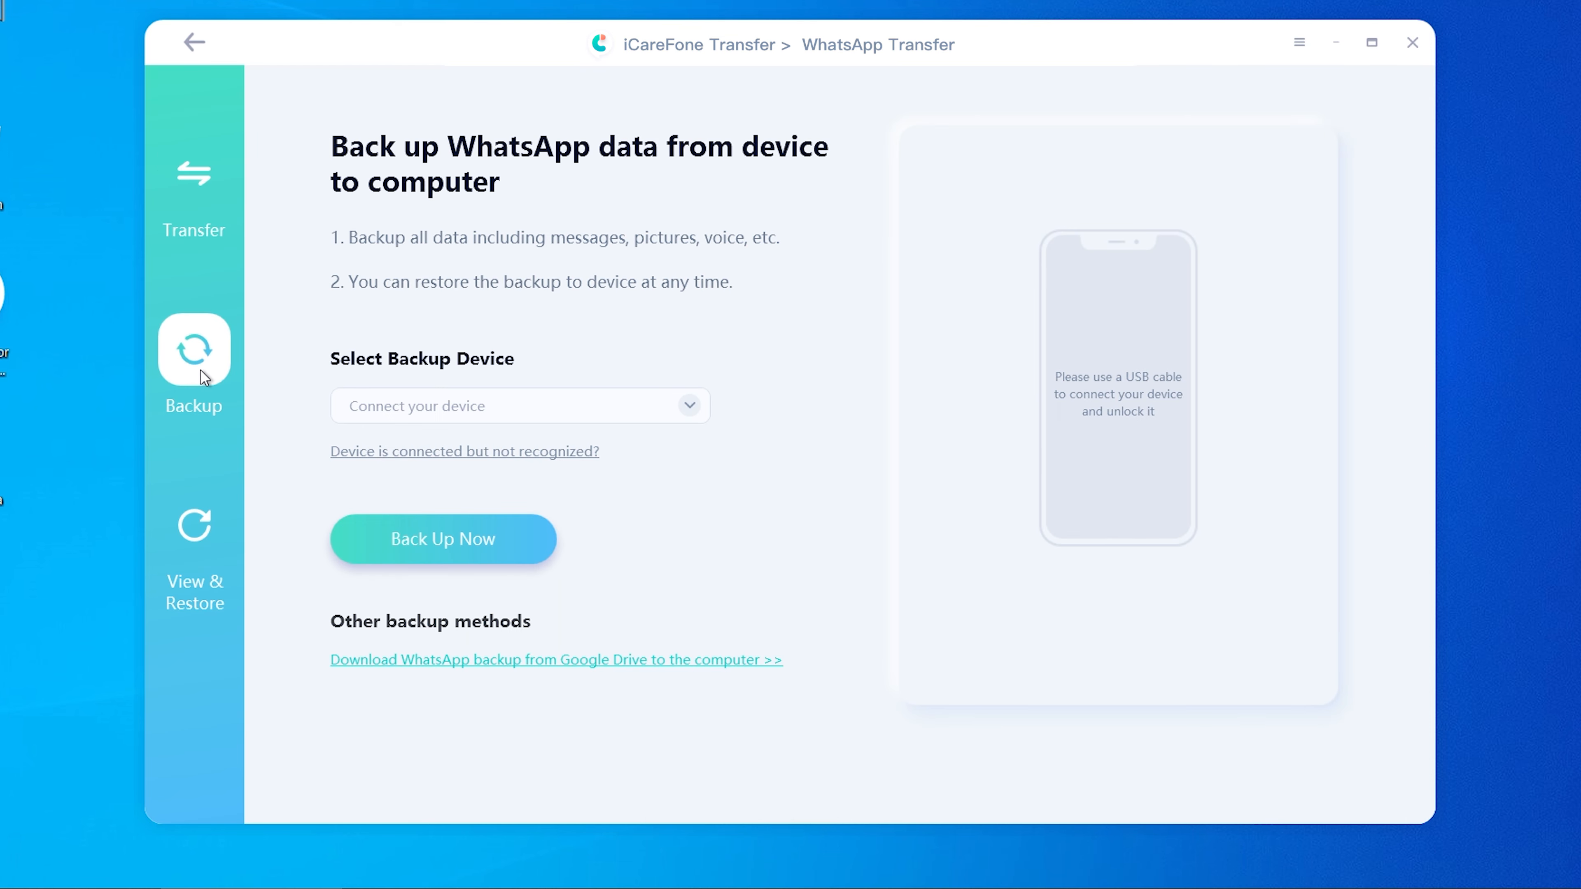
{"action": "mouse_move", "coordinate": [296, 634]}
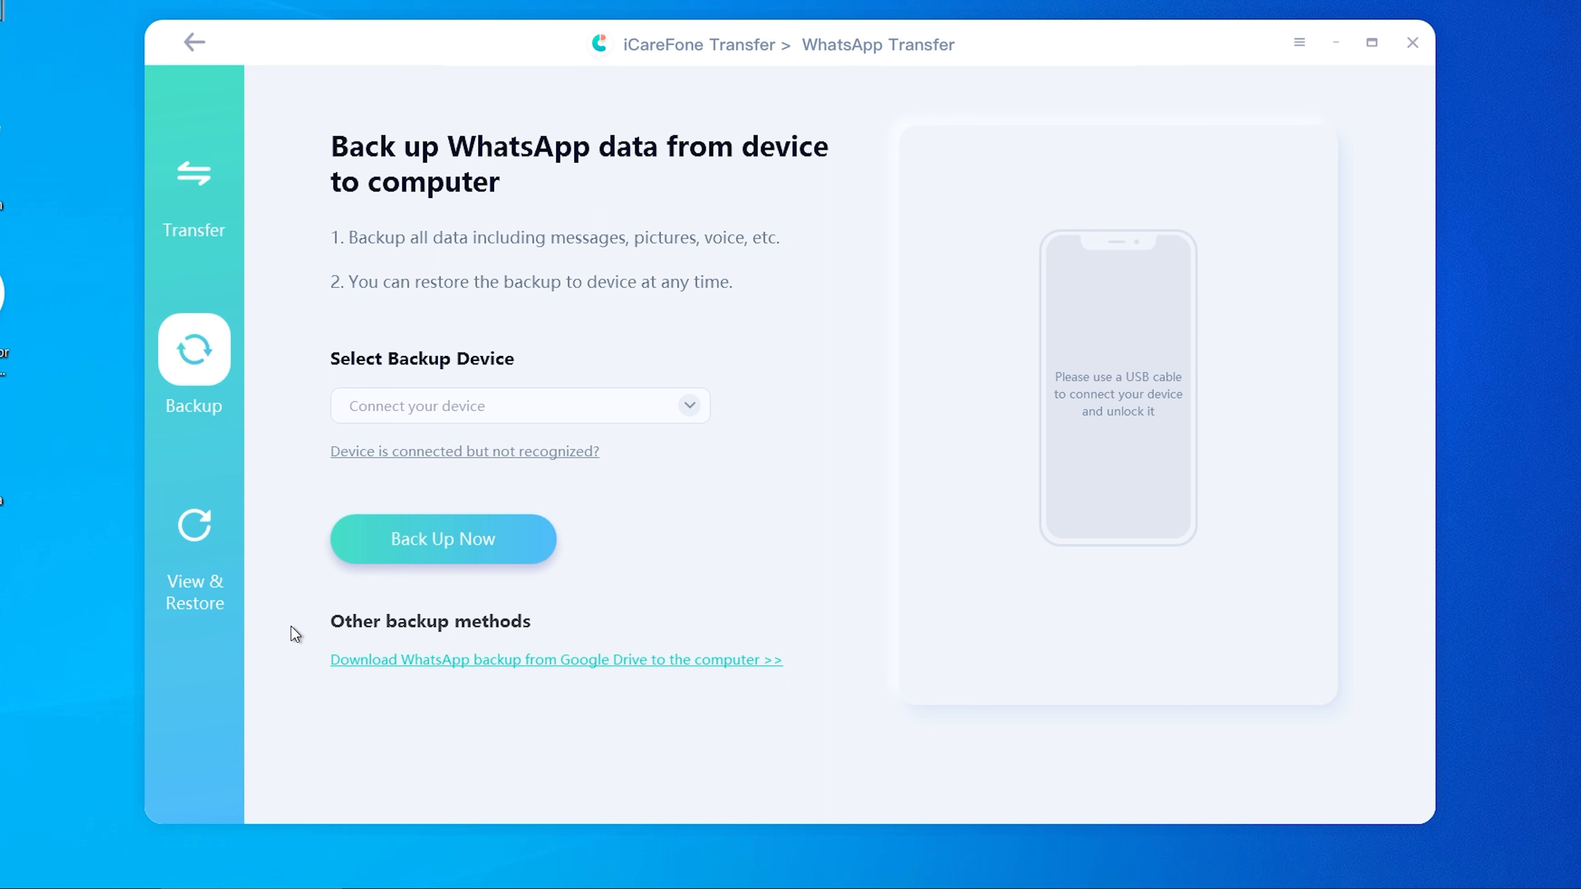
{"action": "mouse_move", "coordinate": [381, 669]}
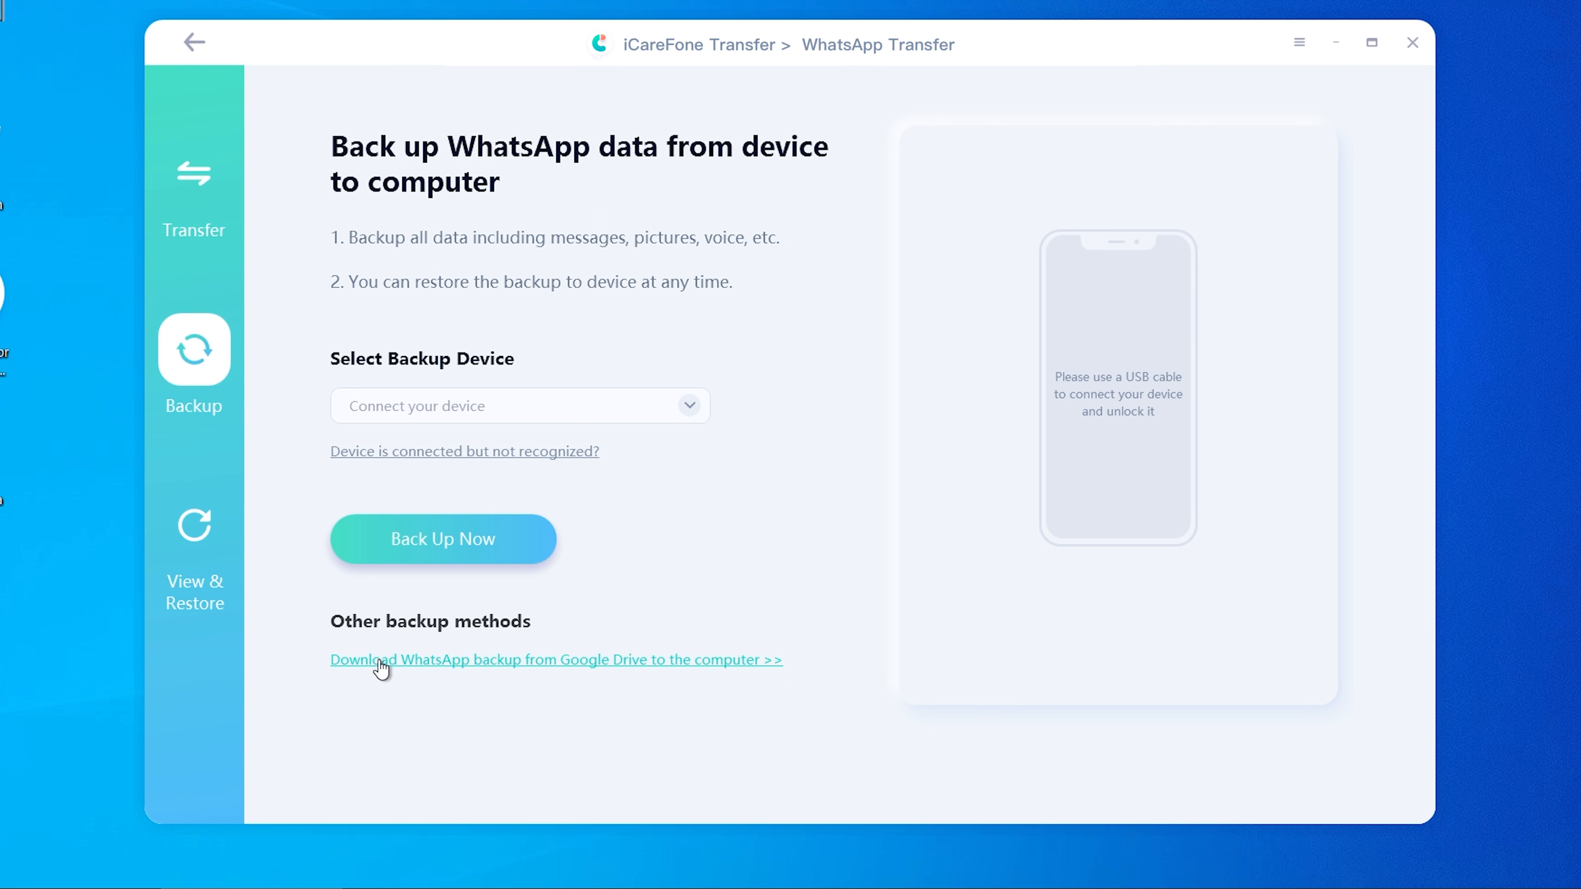
{"action": "mouse_move", "coordinate": [743, 670]}
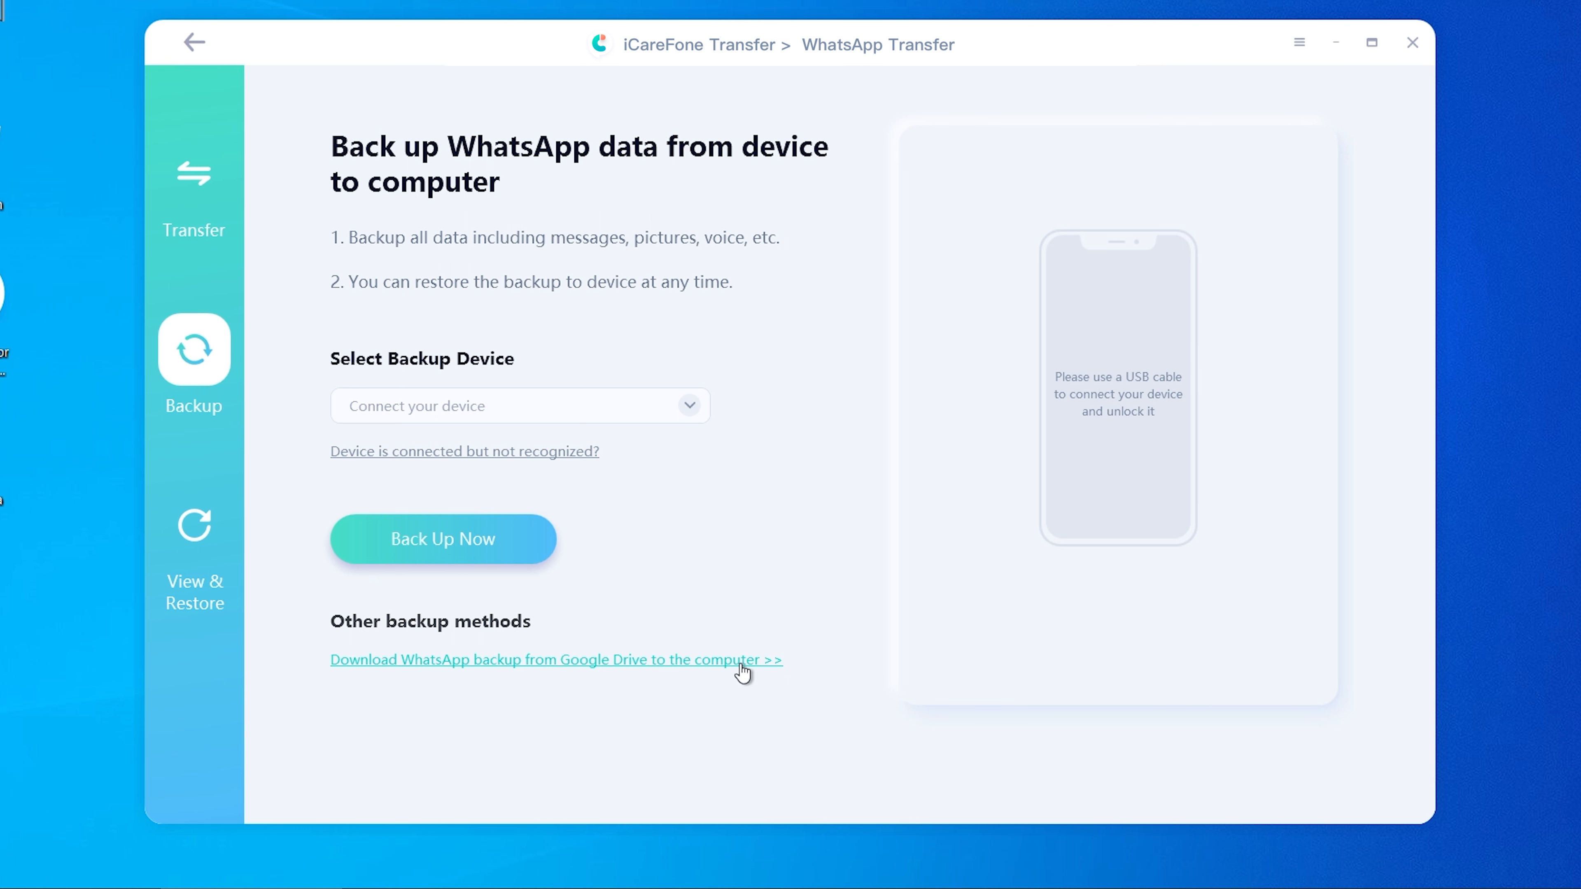
{"action": "left_click", "coordinate": [554, 659]}
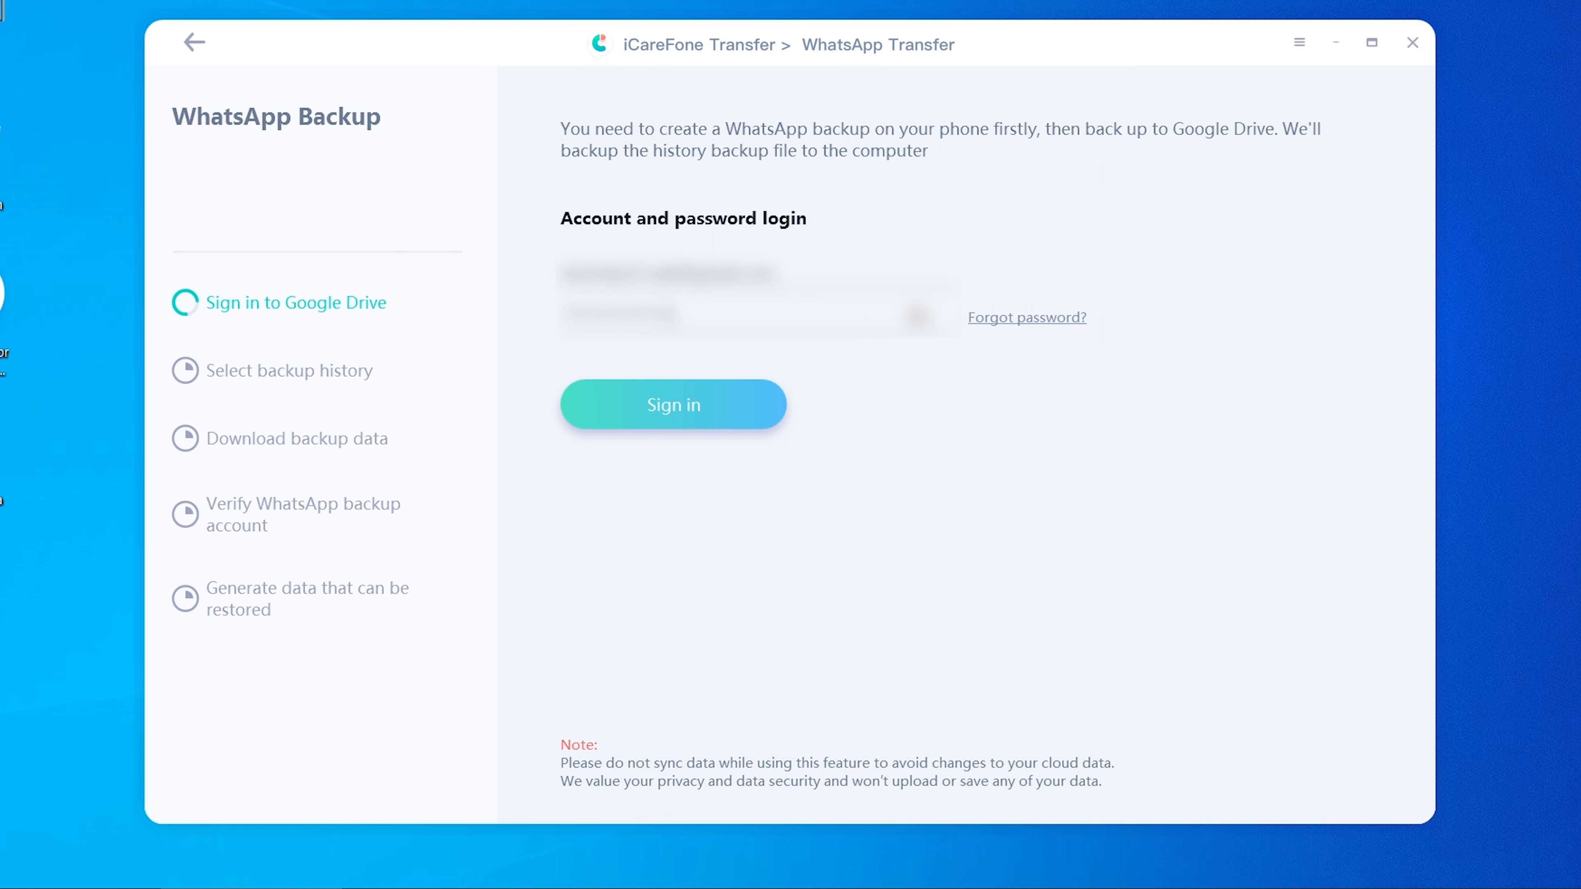
- Sign in to the Google Drive account holding the WhatsApp backup
{"action": "left_click", "coordinate": [673, 404]}
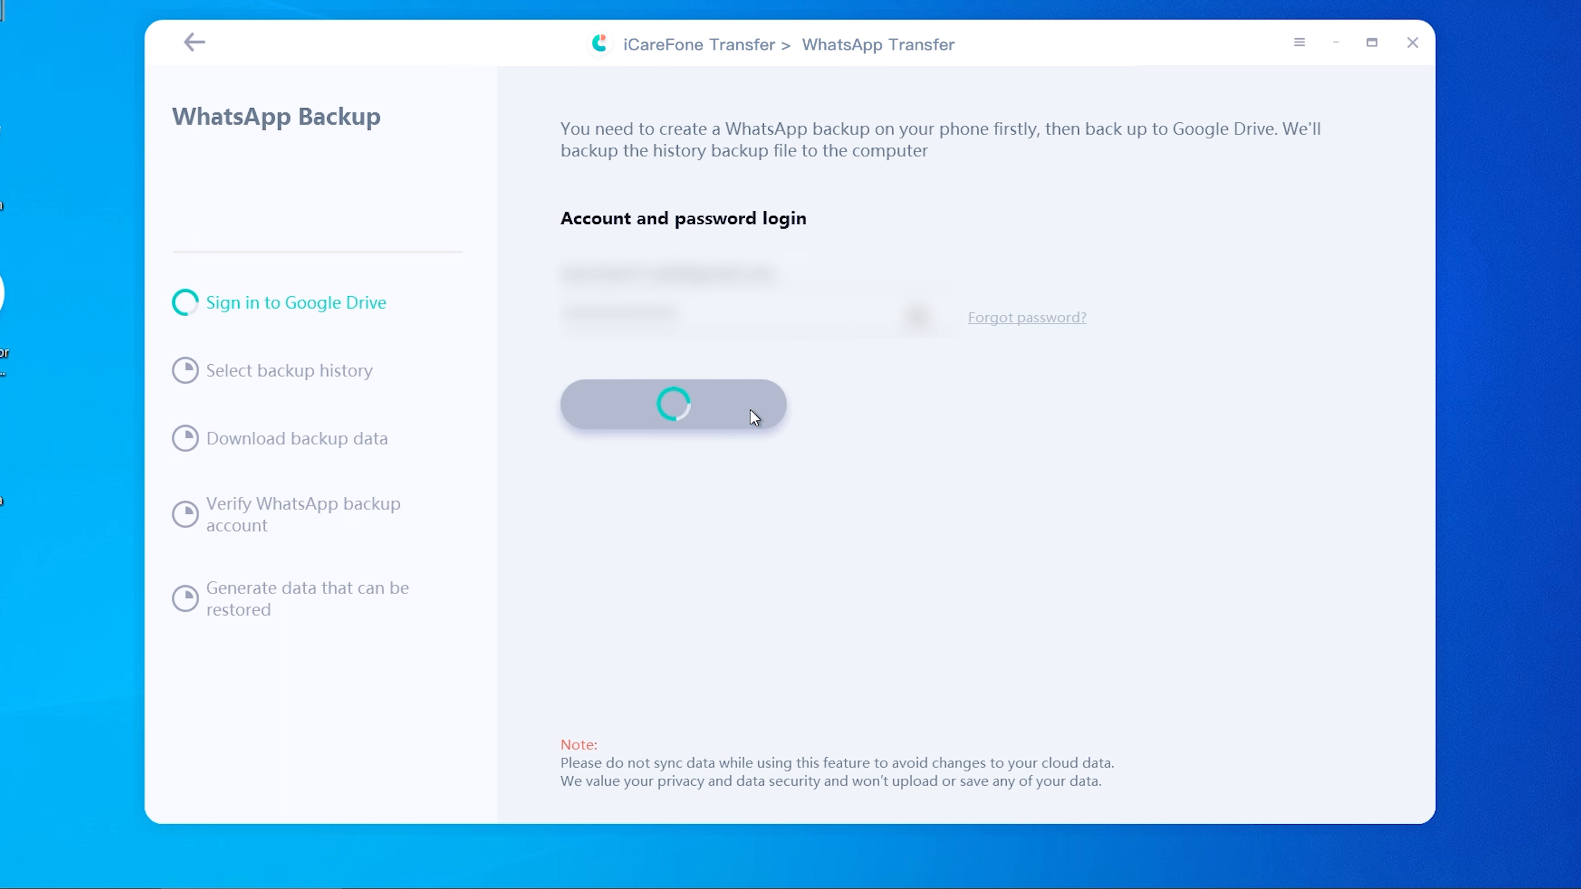
{"action": "left_click", "coordinate": [673, 404]}
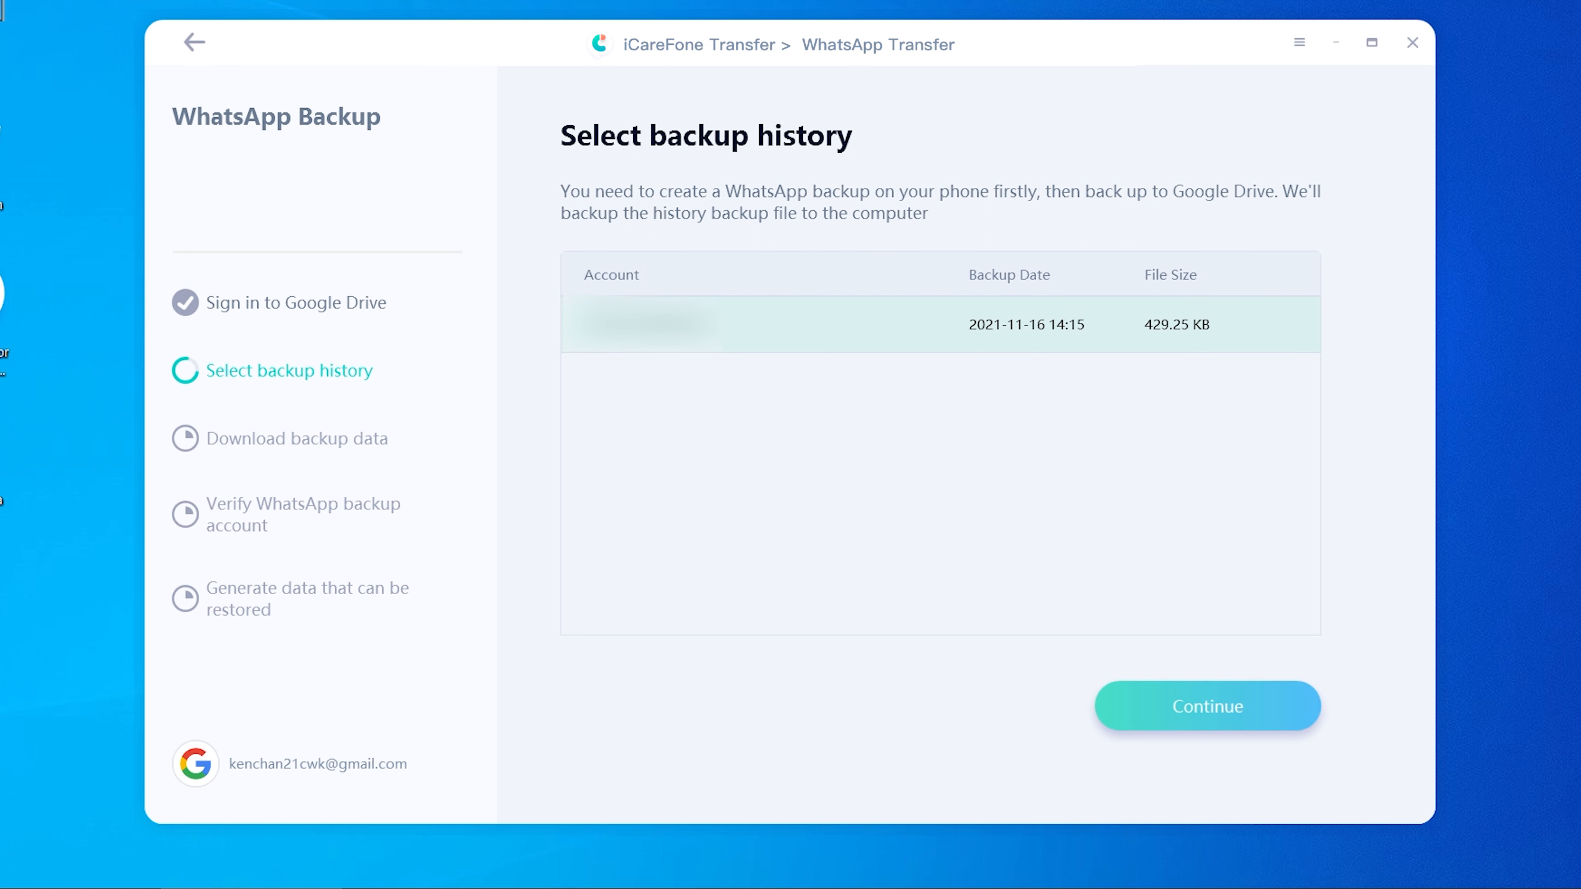
{"action": "mouse_move", "coordinate": [1078, 350]}
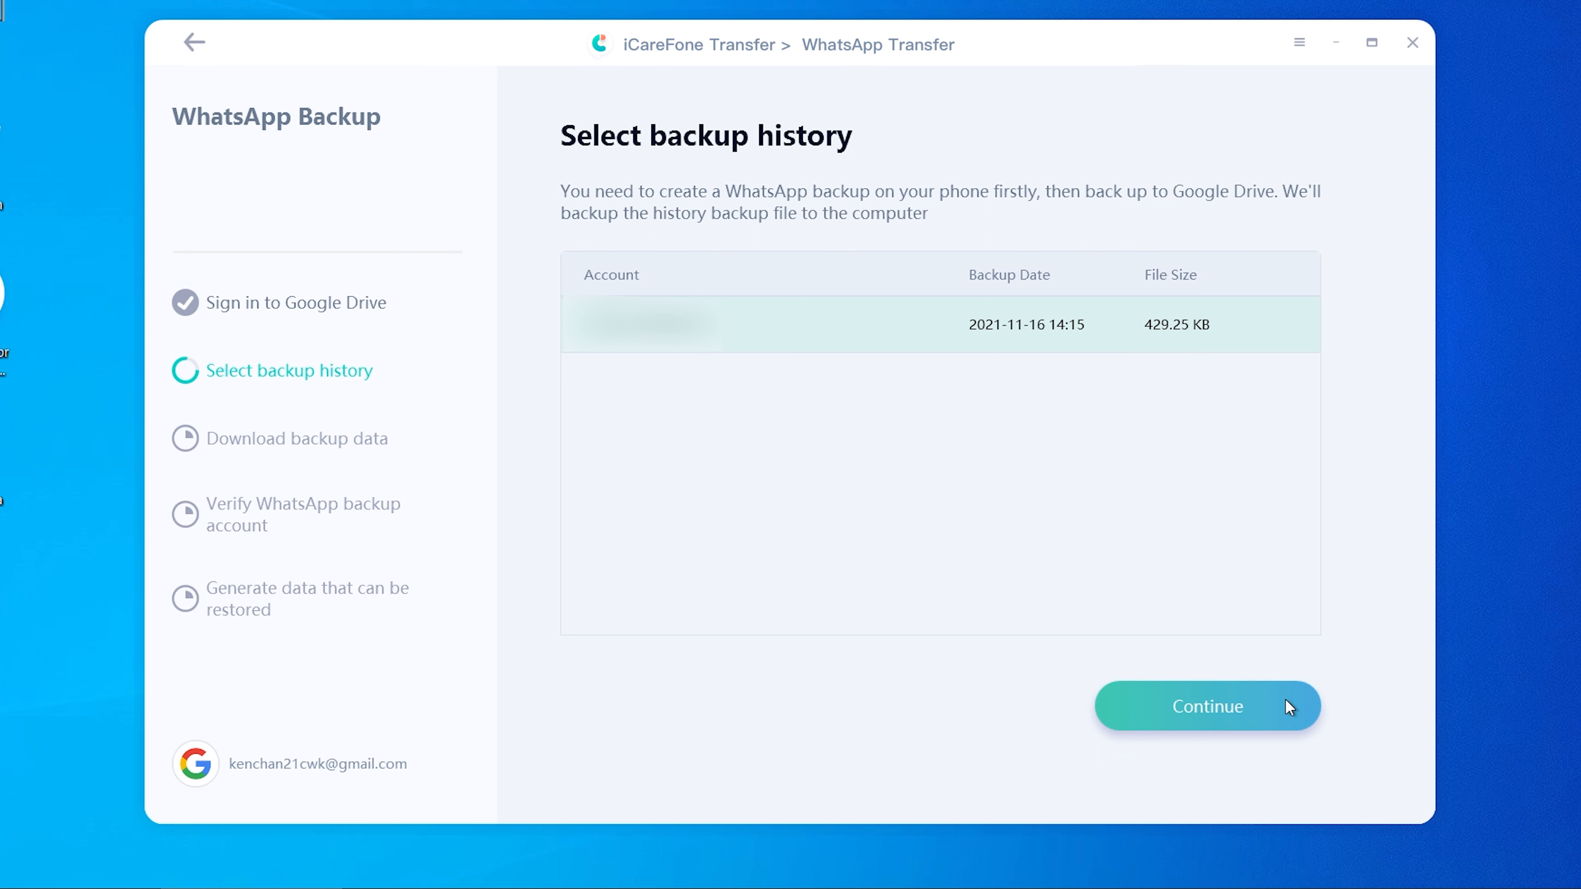
- Continue to download the selected 2021-11-16 backup of 429.25 KB to the computer
{"action": "left_click", "coordinate": [1207, 706]}
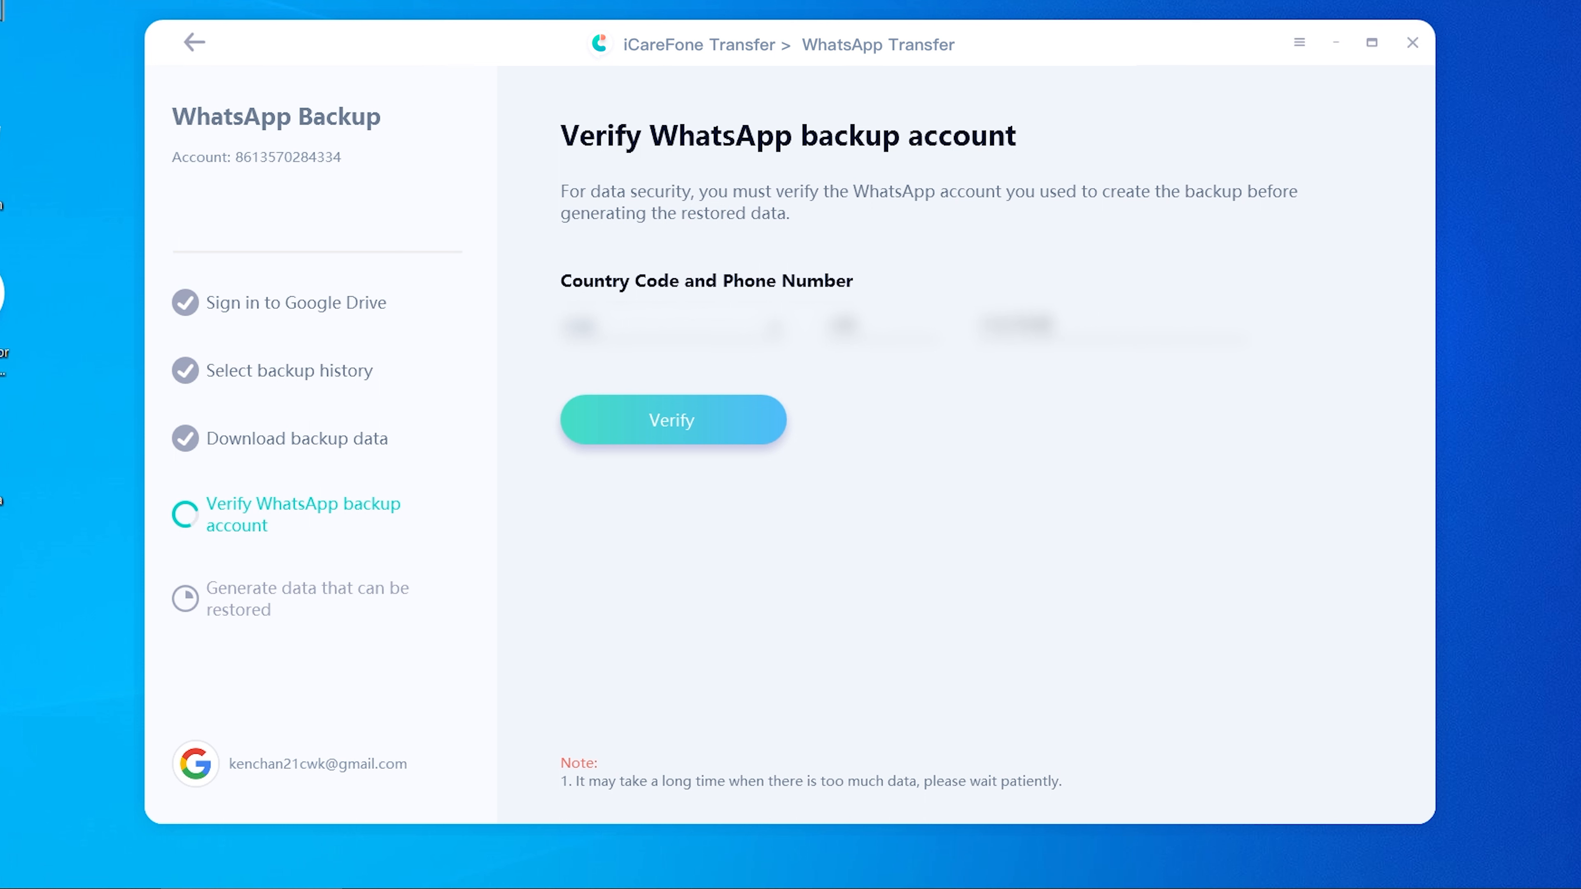
{"action": "mouse_move", "coordinate": [1003, 557]}
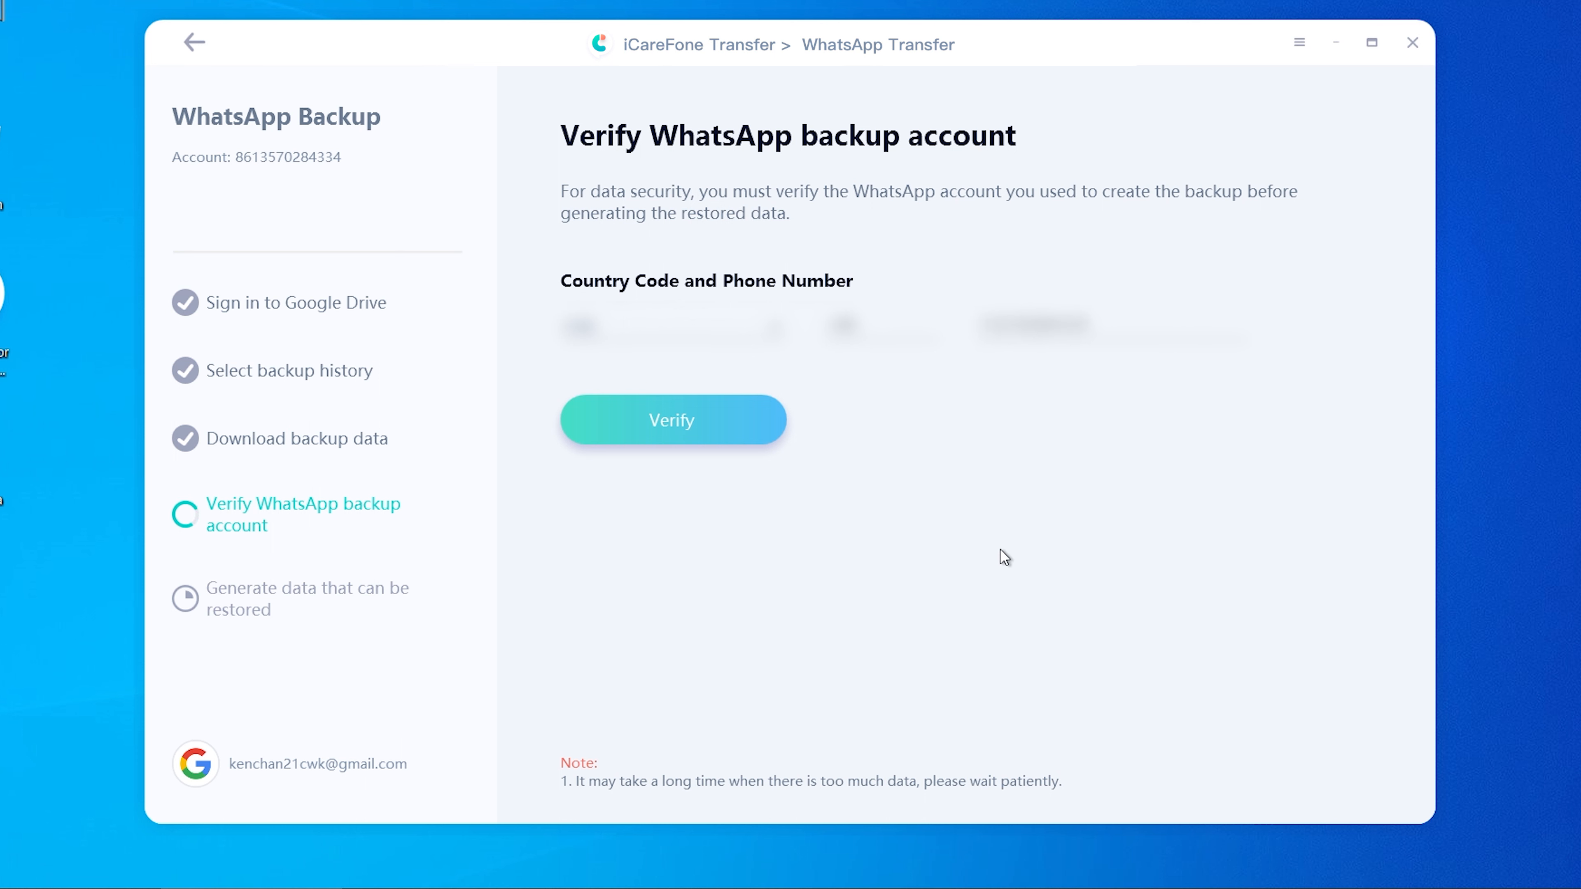
{"action": "mouse_move", "coordinate": [745, 430]}
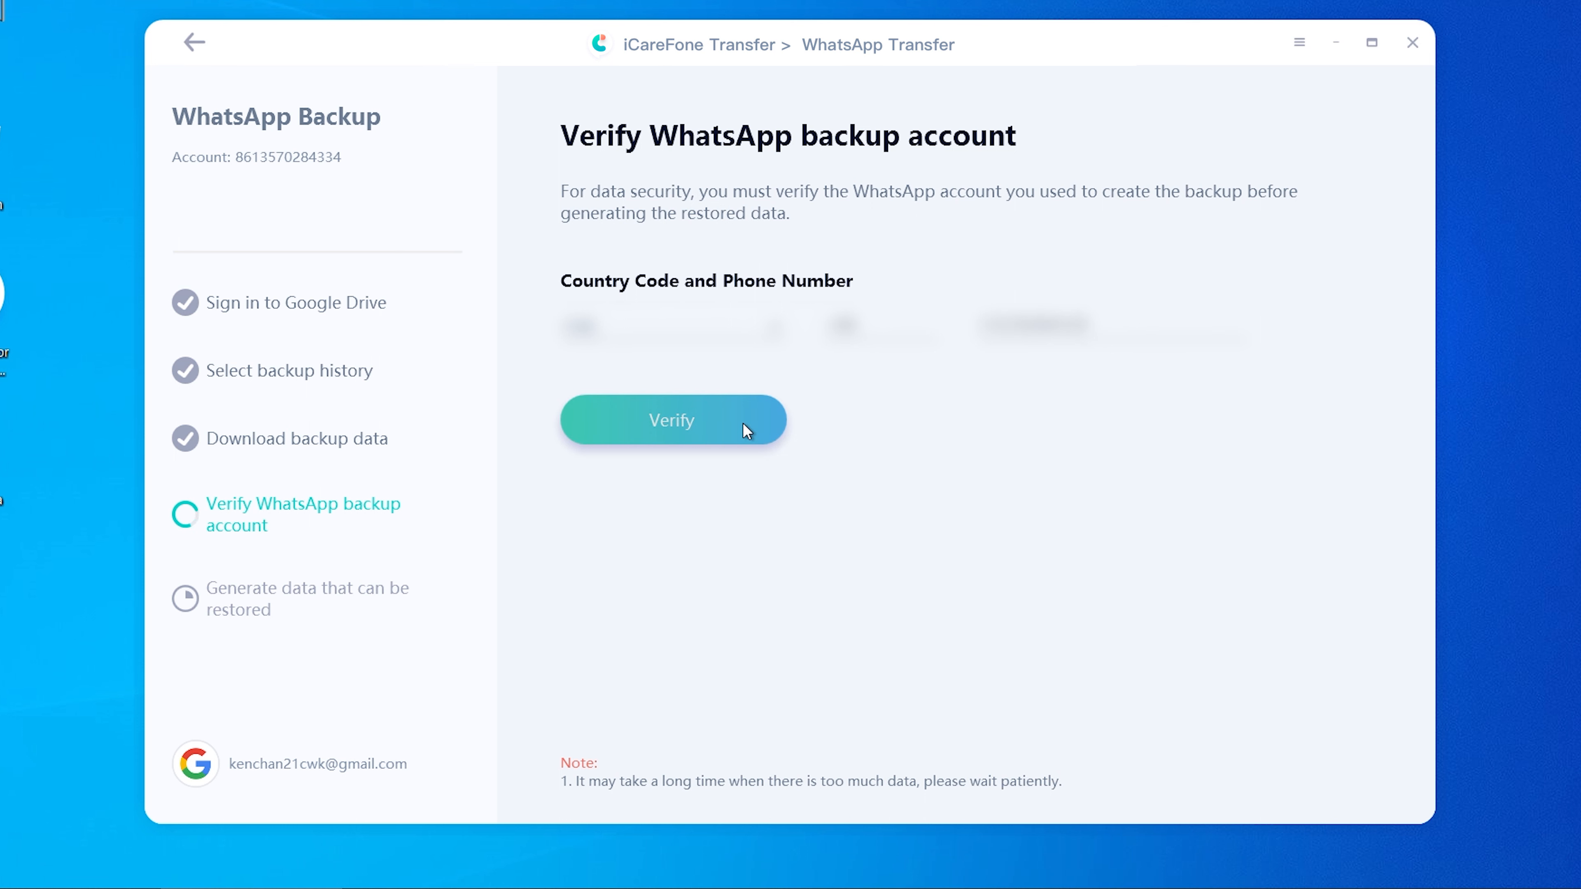
- Request an SMS code, enter the 6-digit verification code and submit it for verification
{"action": "left_click", "coordinate": [672, 420]}
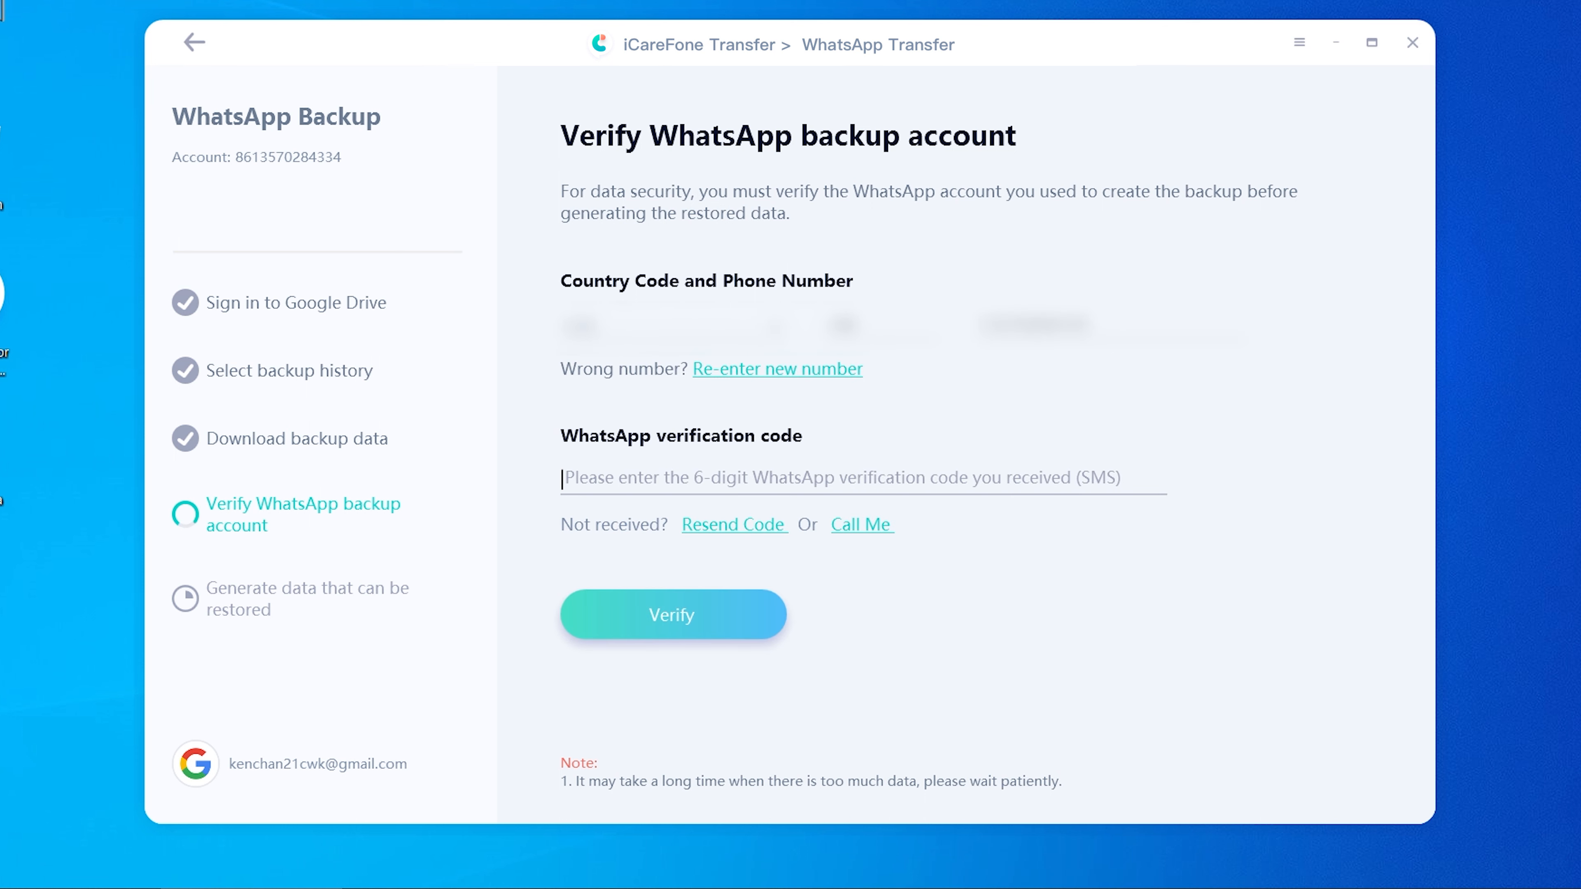
{"action": "type", "text": "5"}
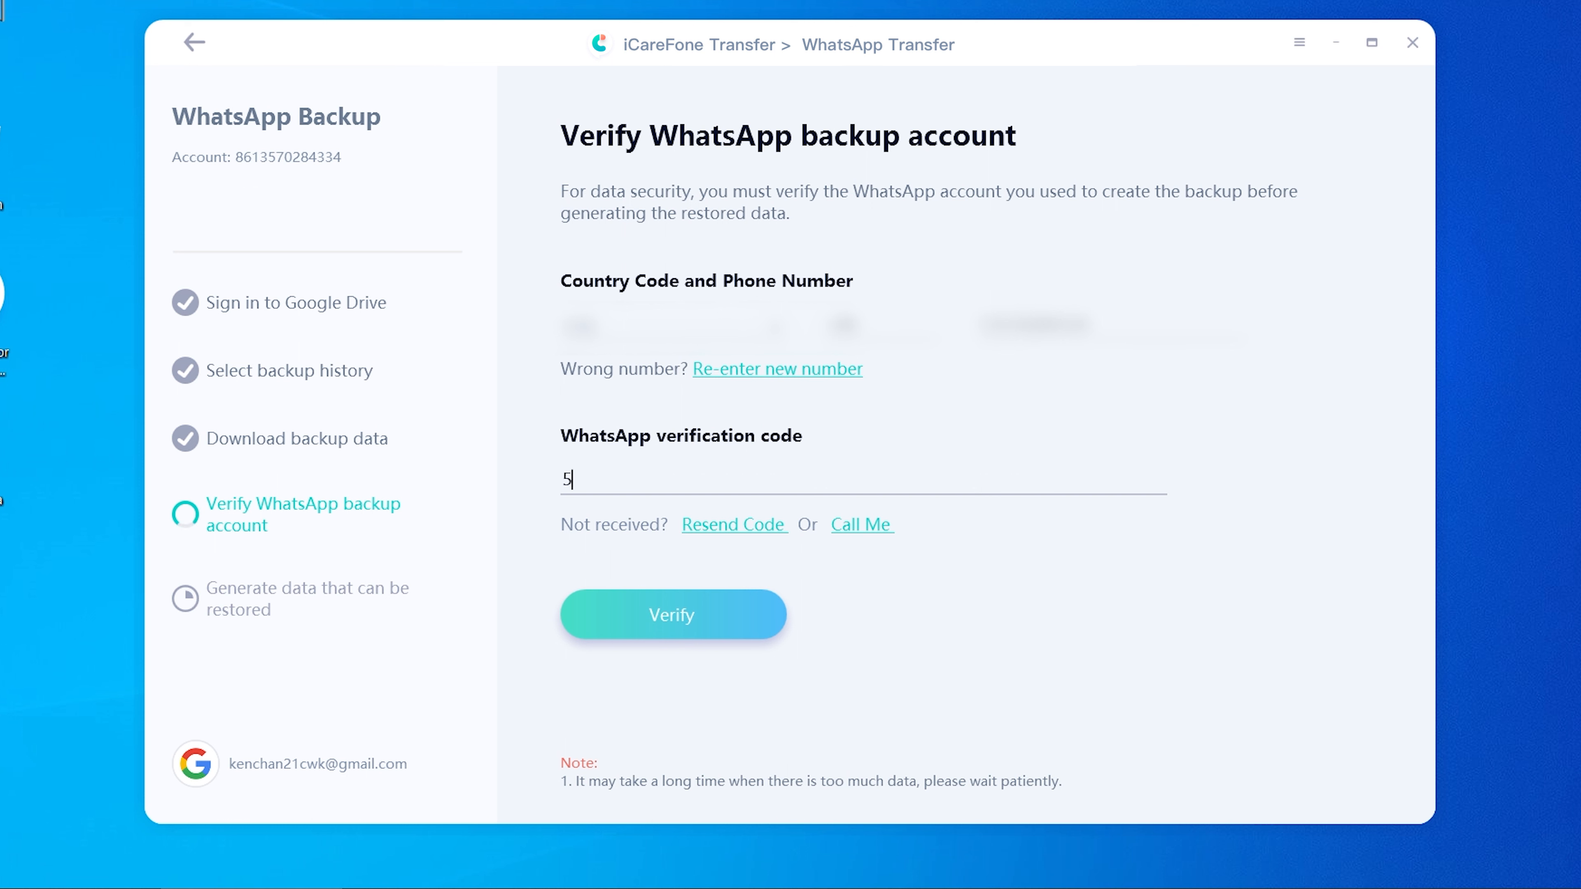
{"action": "type", "text": "57"}
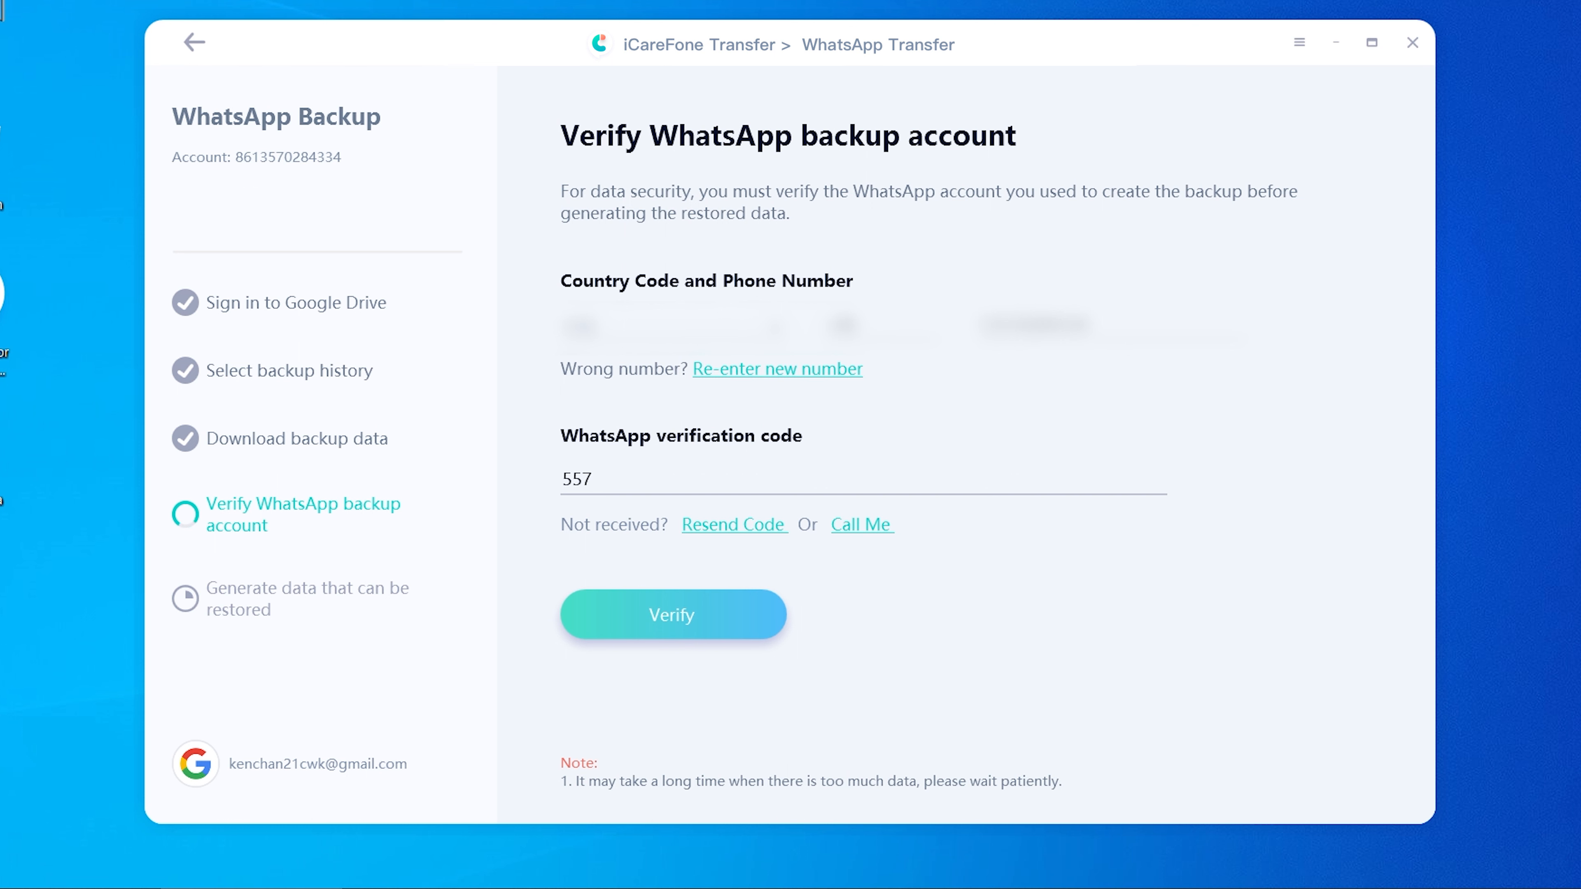
{"action": "type", "text": "108"}
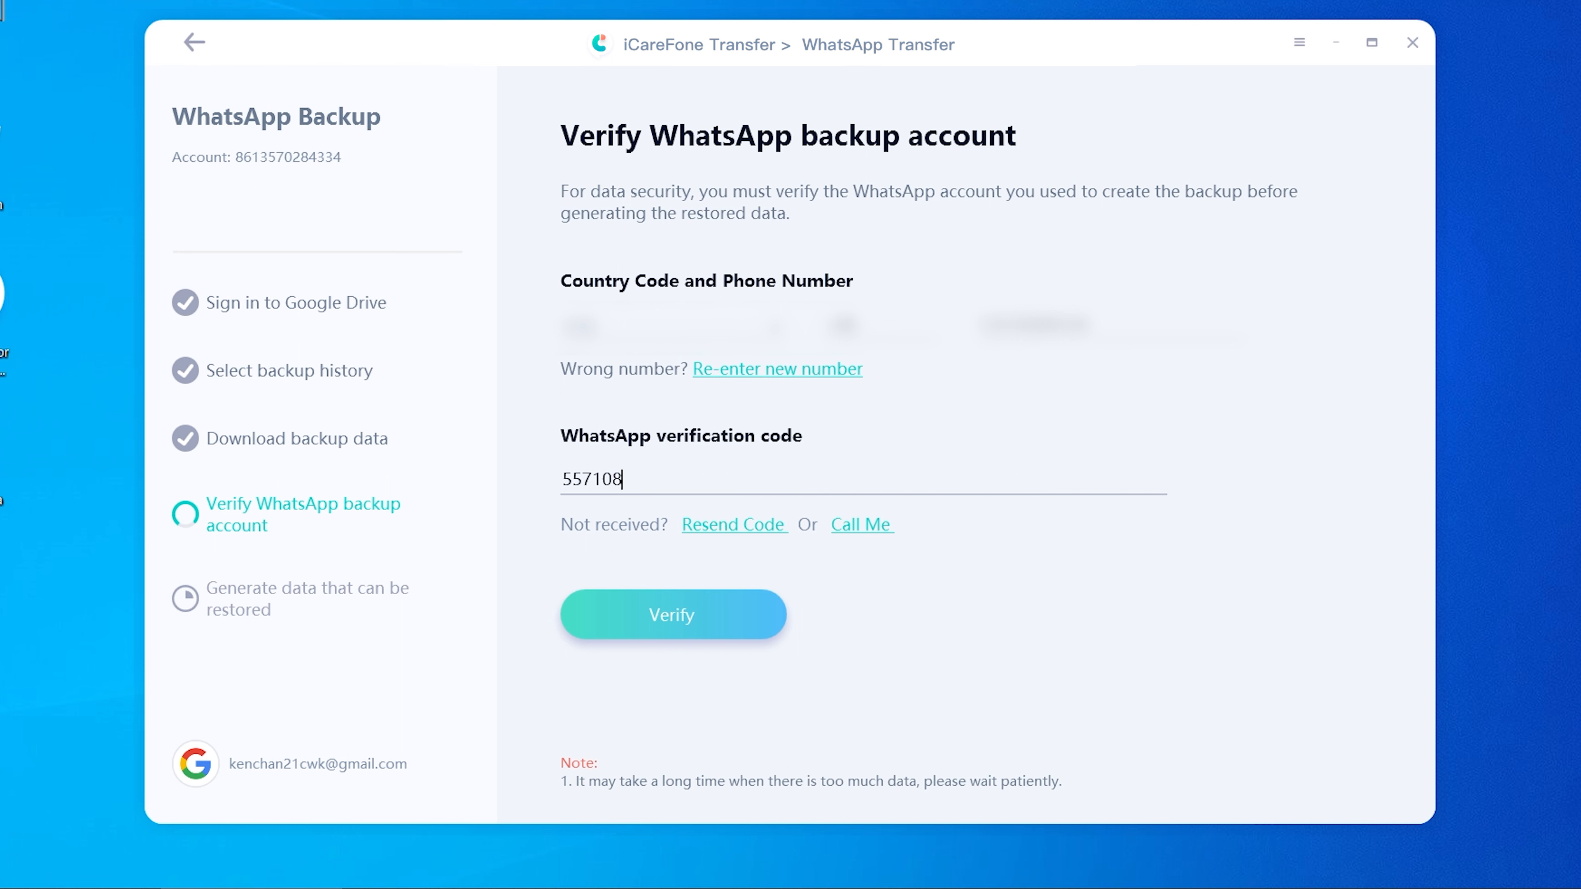
{"action": "mouse_move", "coordinate": [731, 616]}
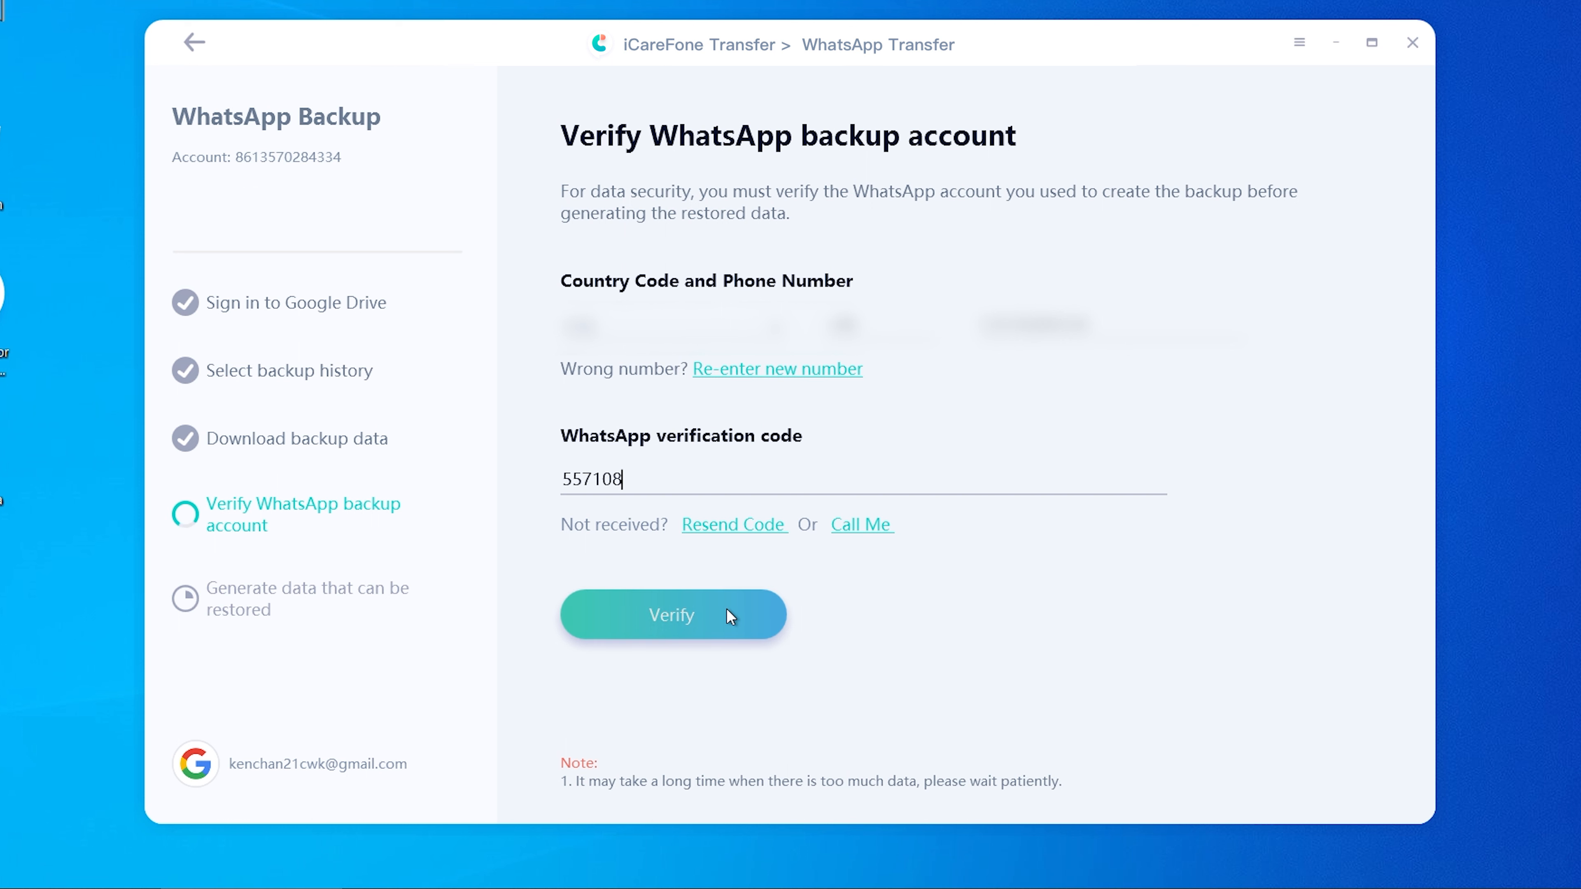
{"action": "left_click", "coordinate": [672, 615]}
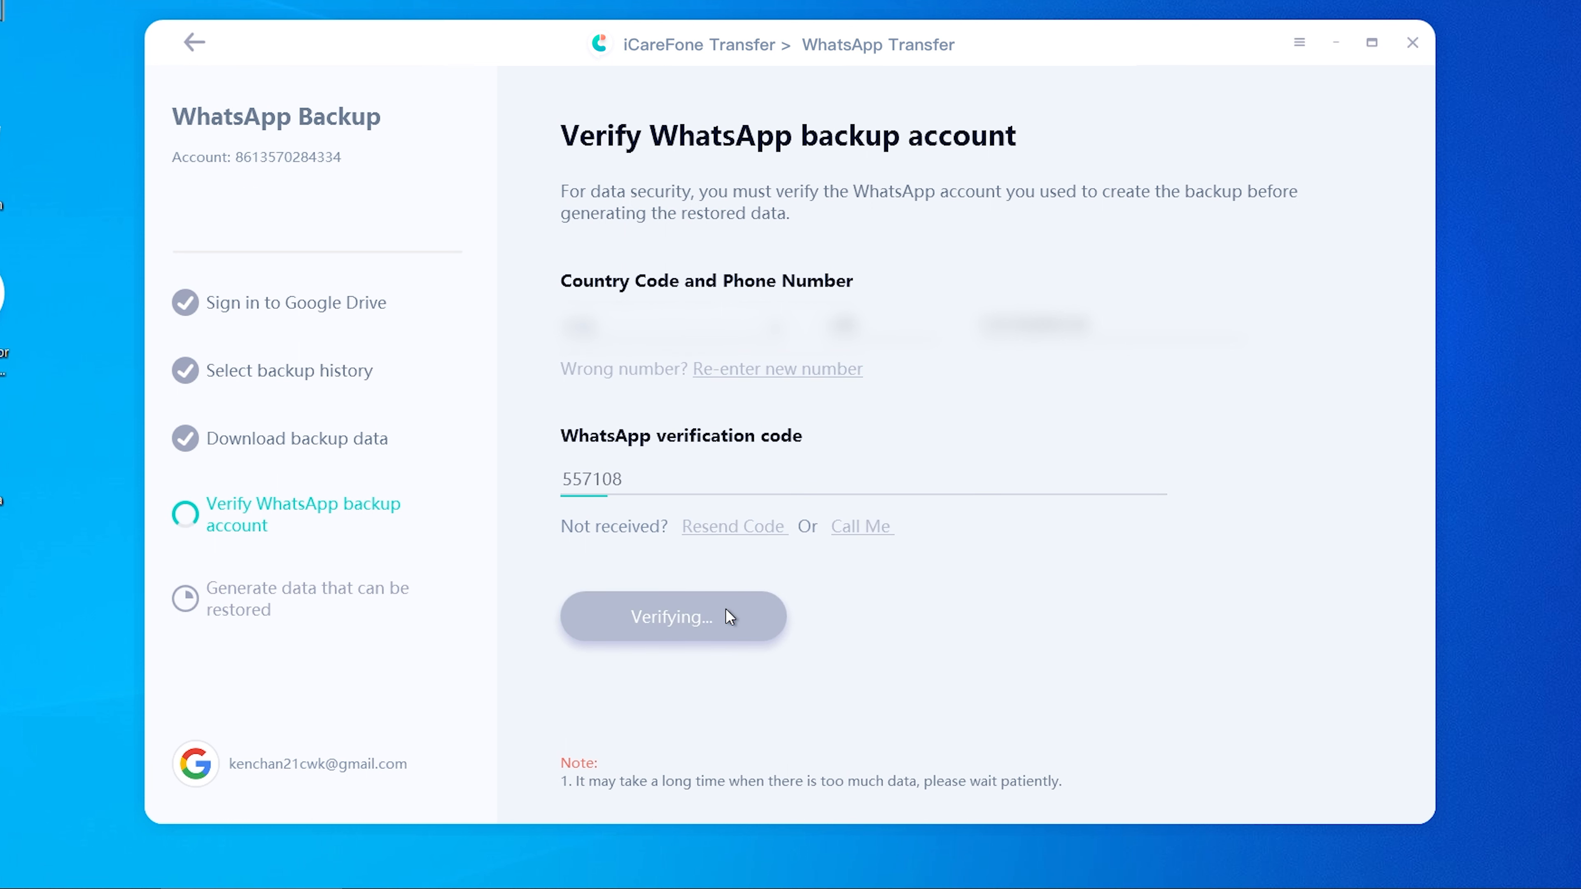